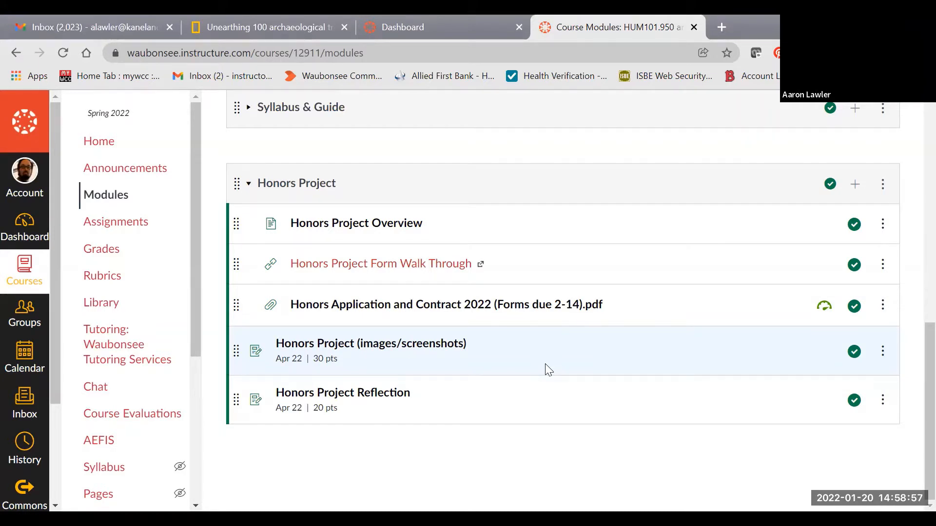
mouse_move(522, 239)
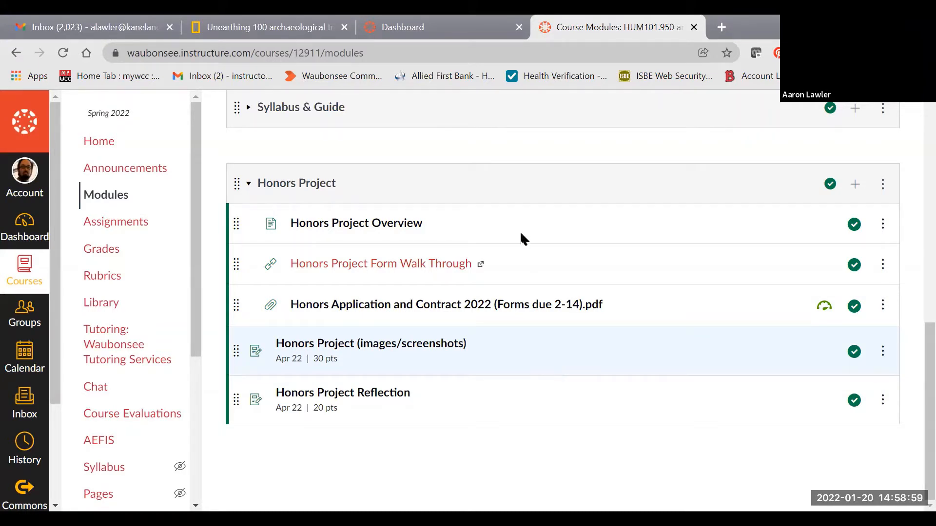
mouse_move(473, 203)
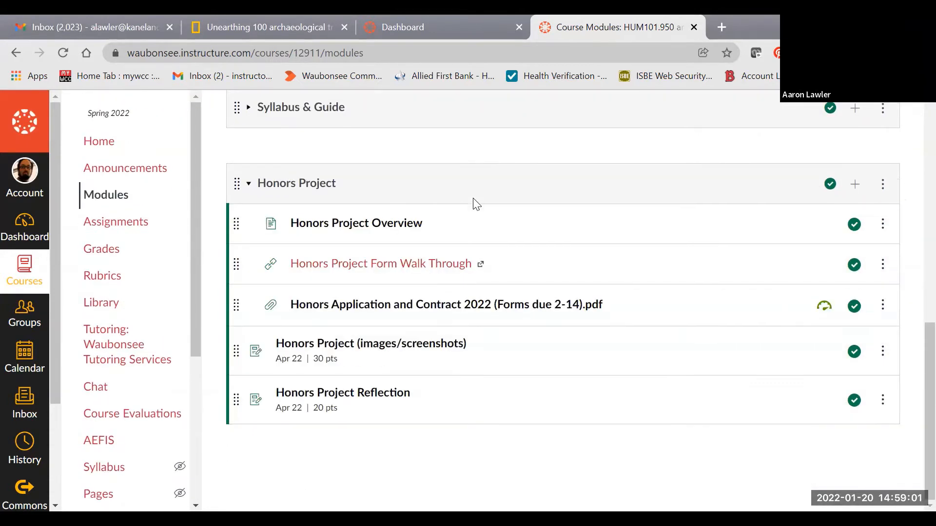
mouse_move(905, 189)
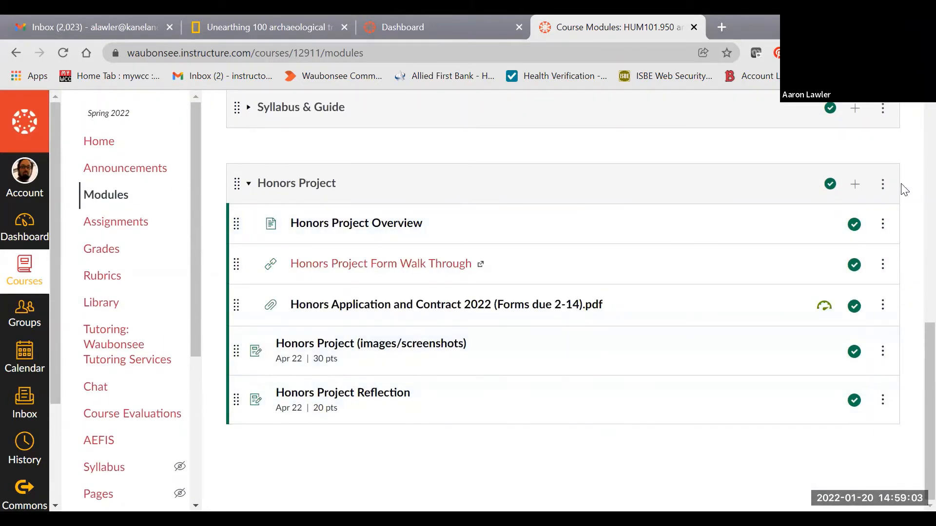
mouse_move(677, 459)
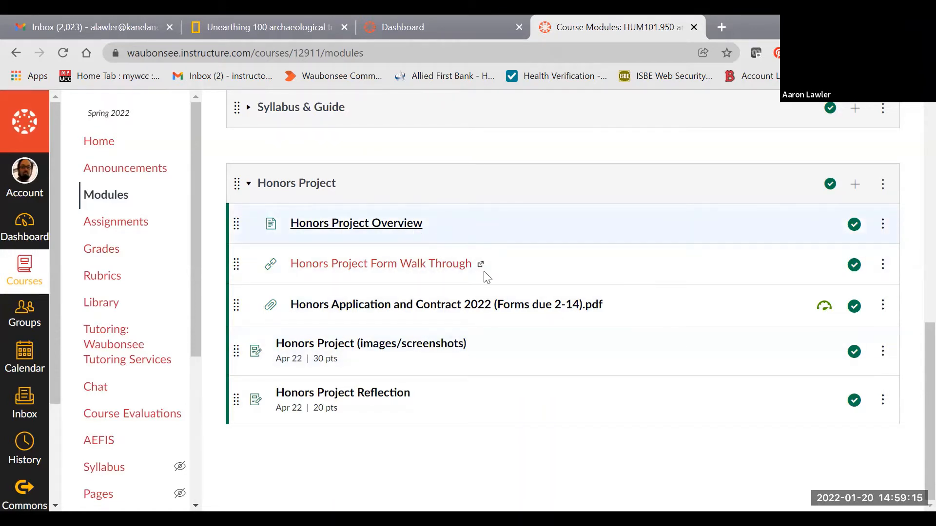
Open the Honors Project Overview page and scroll to its Introduction section
click(356, 222)
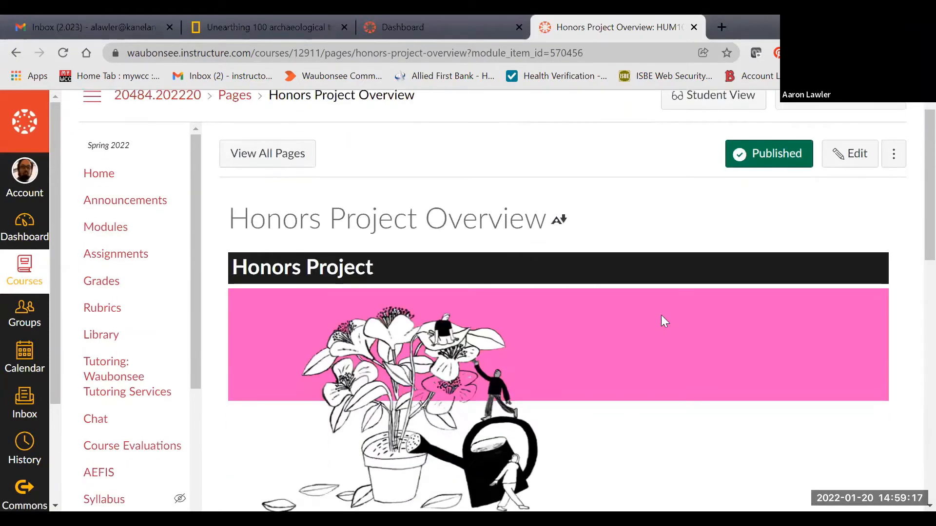
scroll(down, 3)
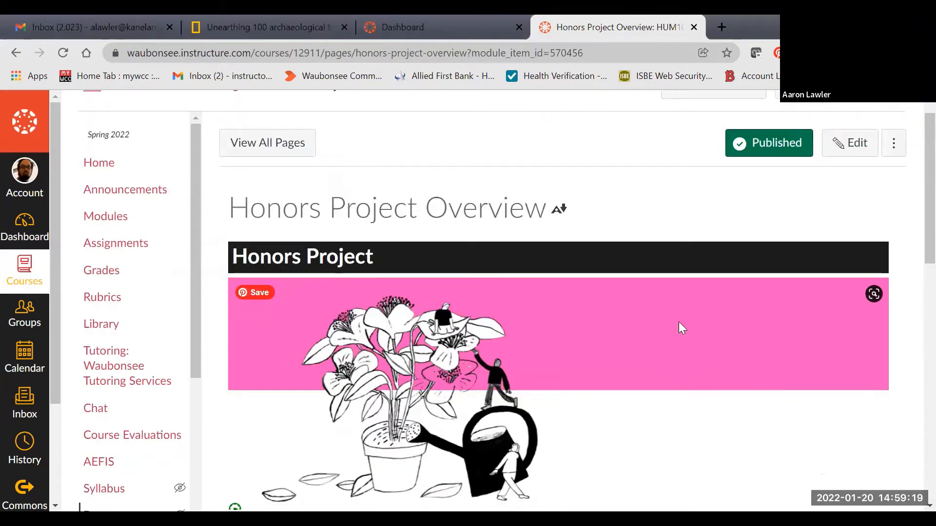
scroll(down, 3)
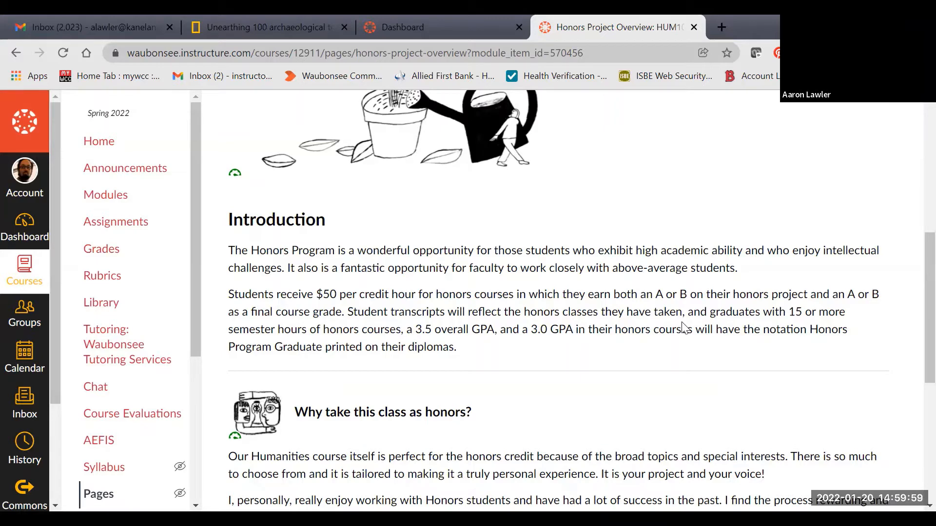
scroll(down, 3)
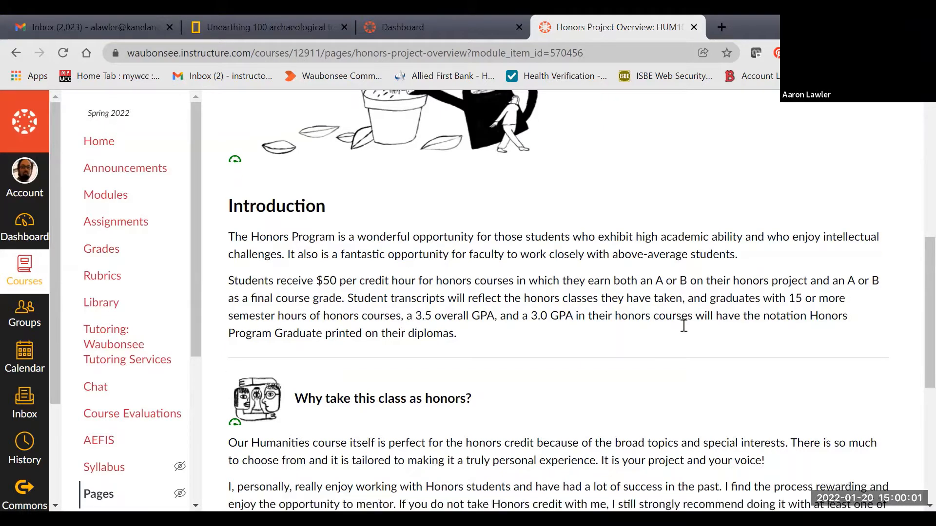
scroll(down, 3)
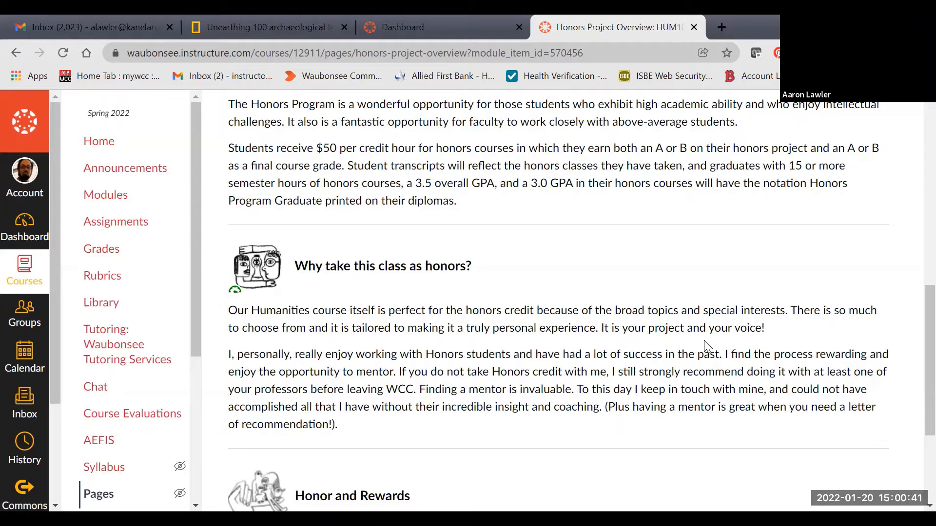
scroll(down, 3)
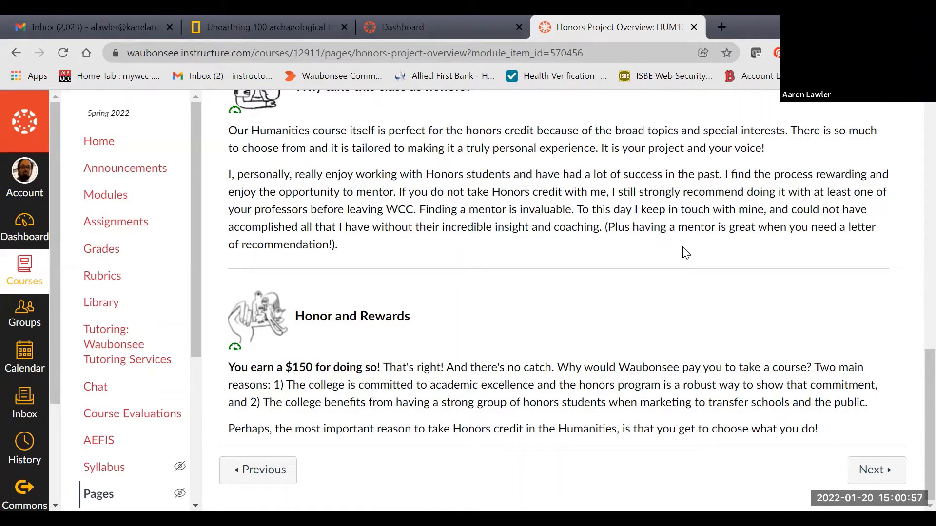
scroll(up, 3)
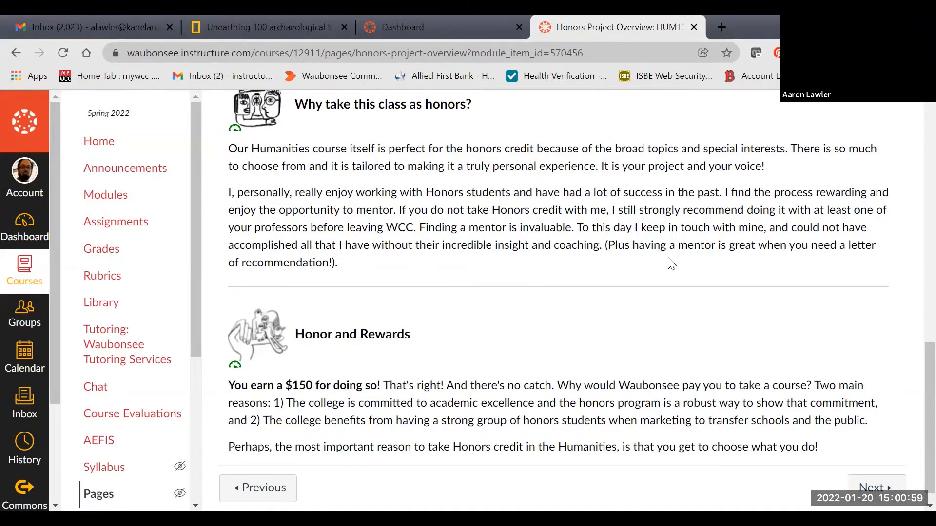
scroll(up, 3)
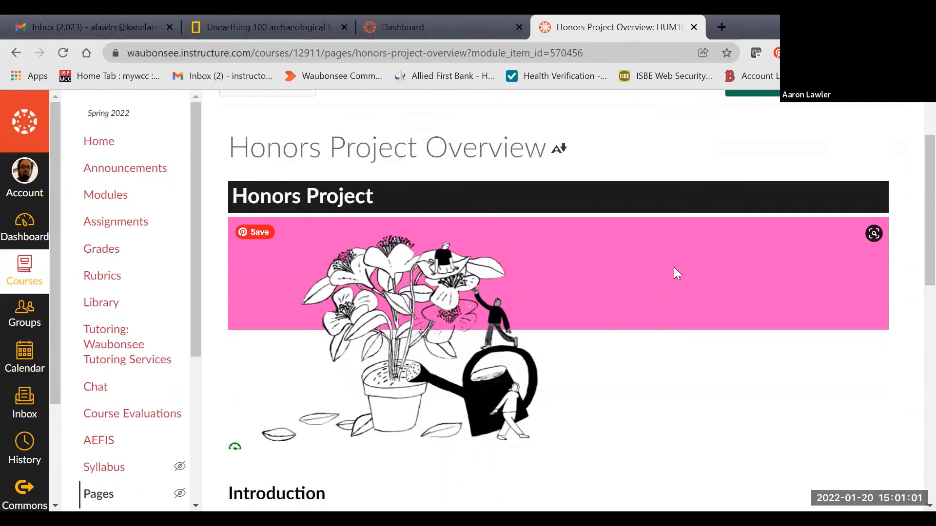
Scroll to the Honors Project deck's Humanities Honors Project title slide
scroll(down, 3)
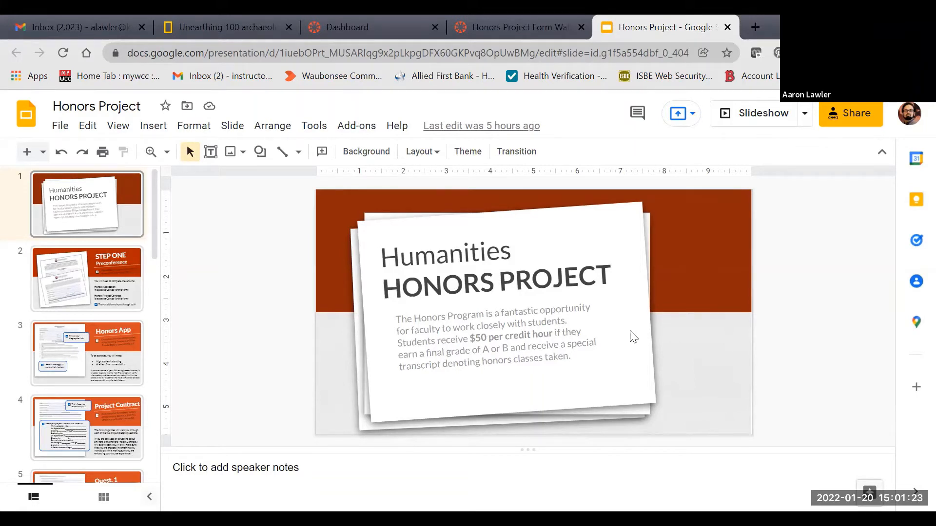
mouse_move(620, 330)
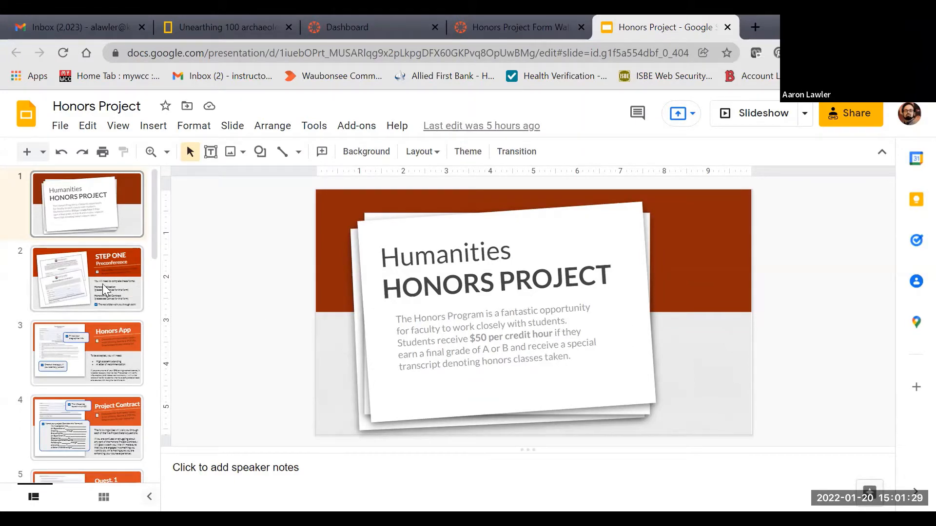
Display slide 2, 'STEP ONE Preconference', listing the Honors Application and Project Contract
click(87, 278)
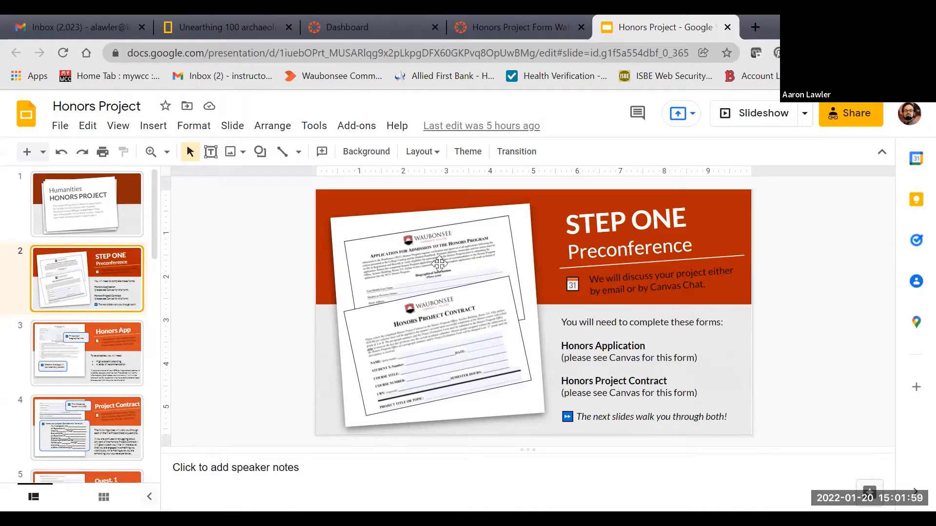
mouse_move(452, 290)
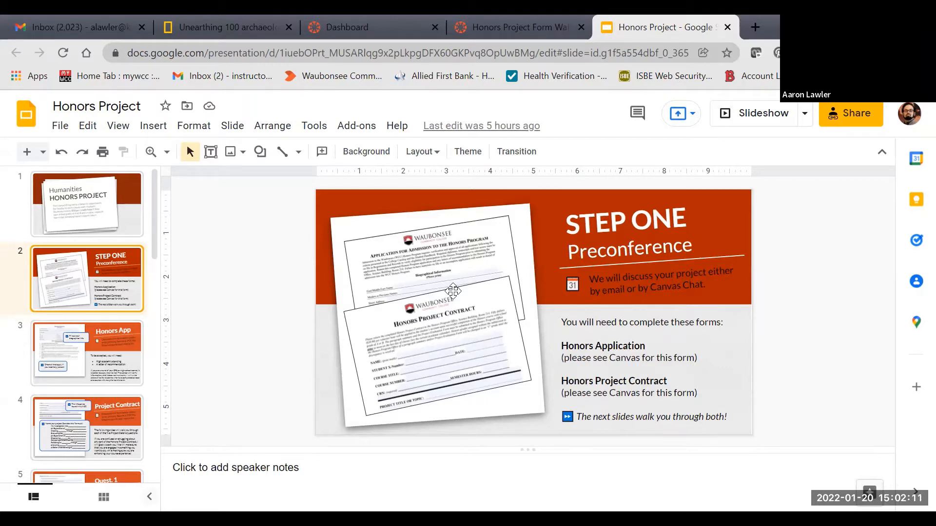
mouse_move(95, 354)
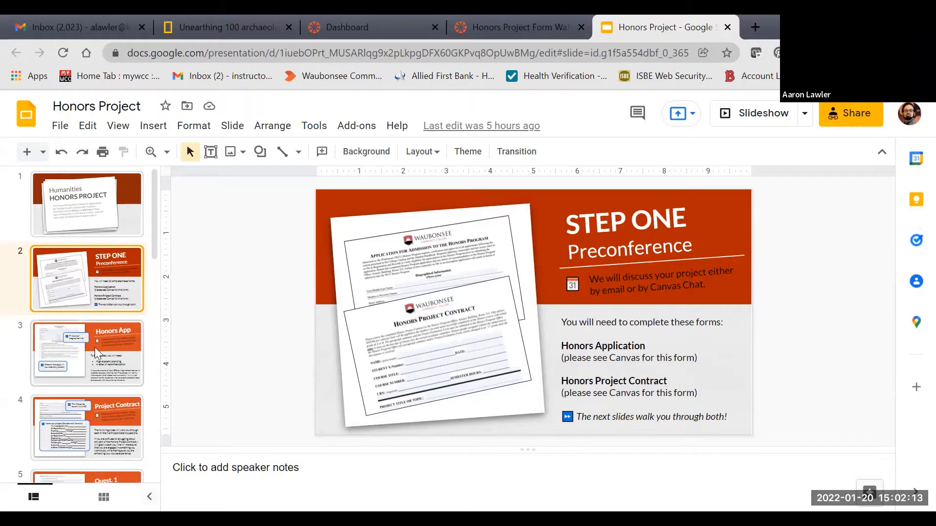
Display slide 3, 'Honors App', covering the application form and acceptance requirements
click(87, 353)
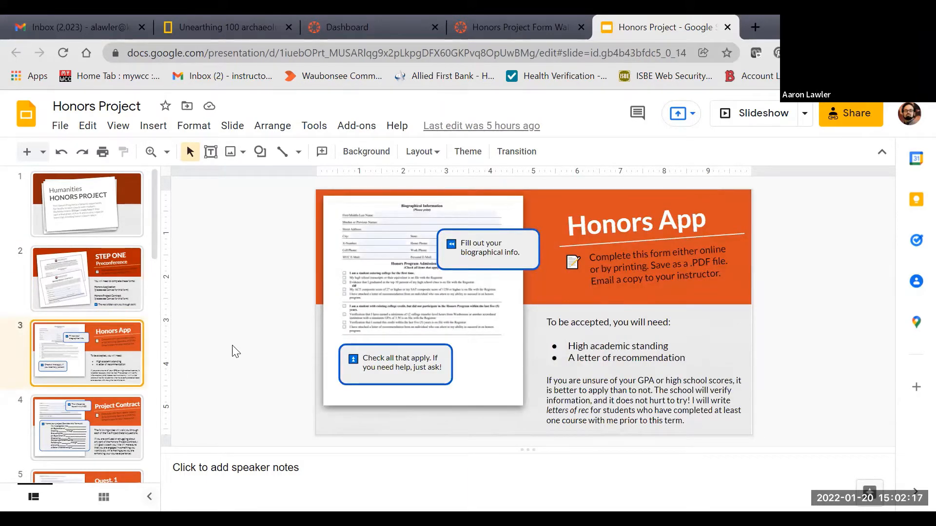
mouse_move(385, 218)
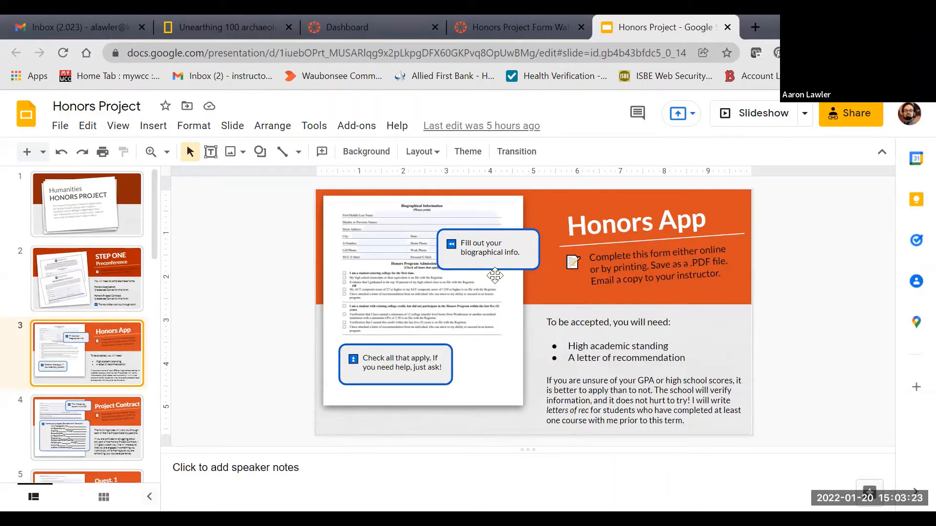
Display slide 4, 'Project Contract', and scroll the filmstrip toward the Quest slides
click(87, 428)
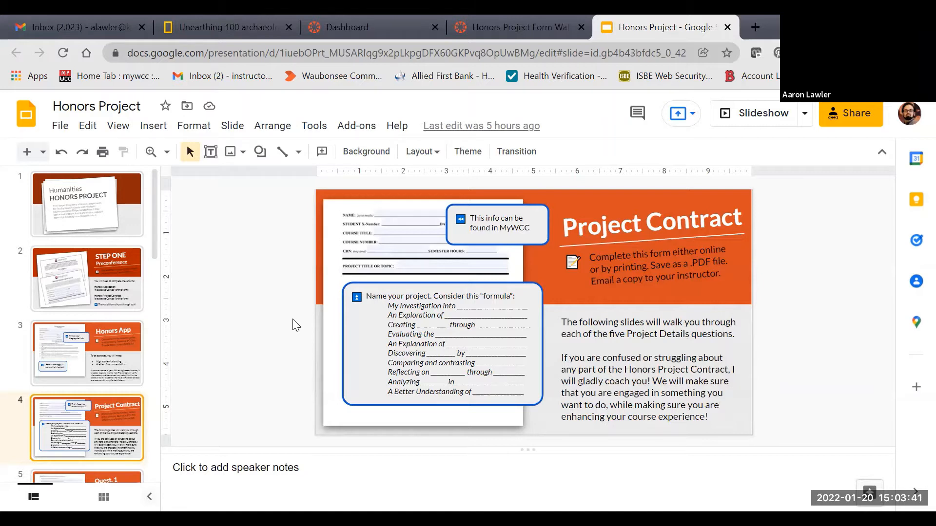
mouse_move(355, 216)
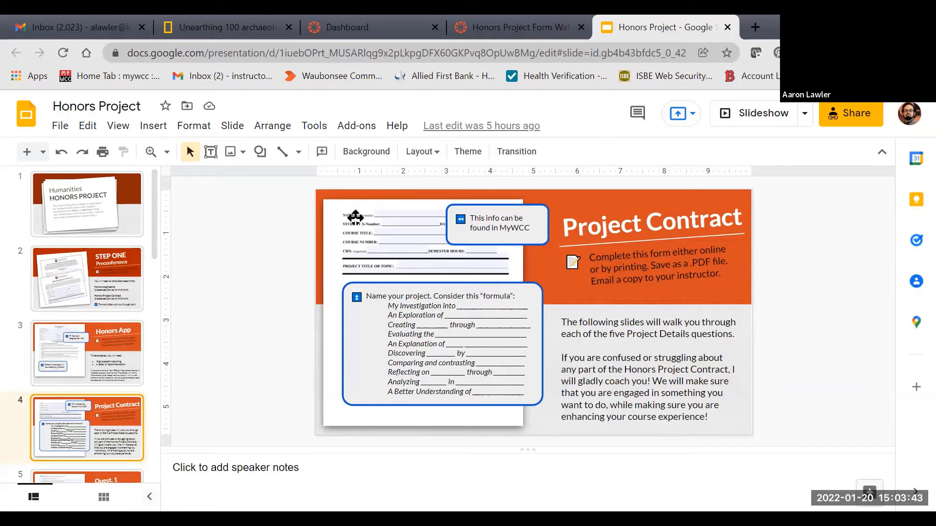
mouse_move(429, 239)
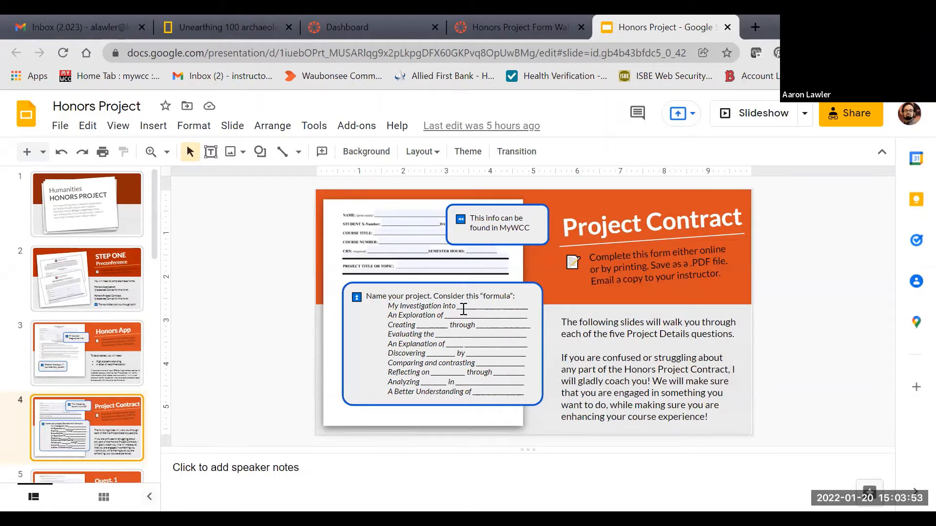
mouse_move(396, 257)
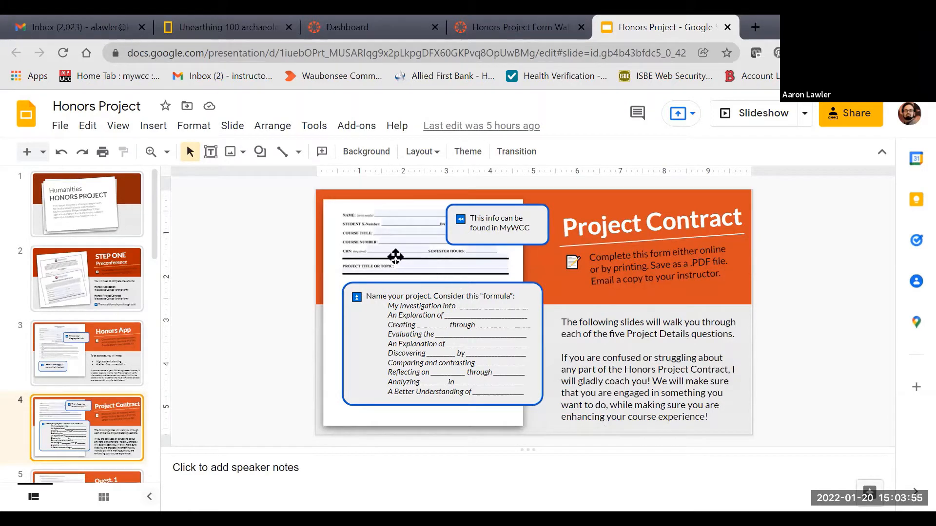
mouse_move(491, 299)
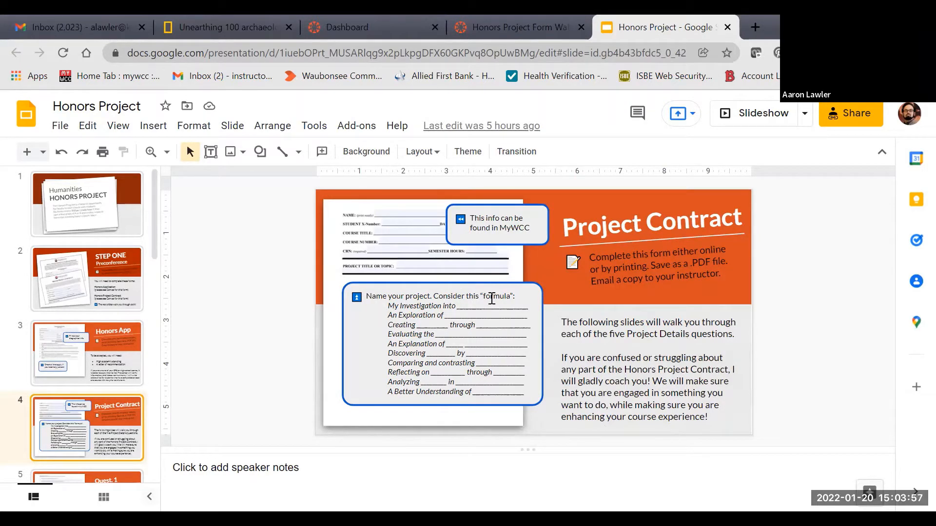
mouse_move(438, 310)
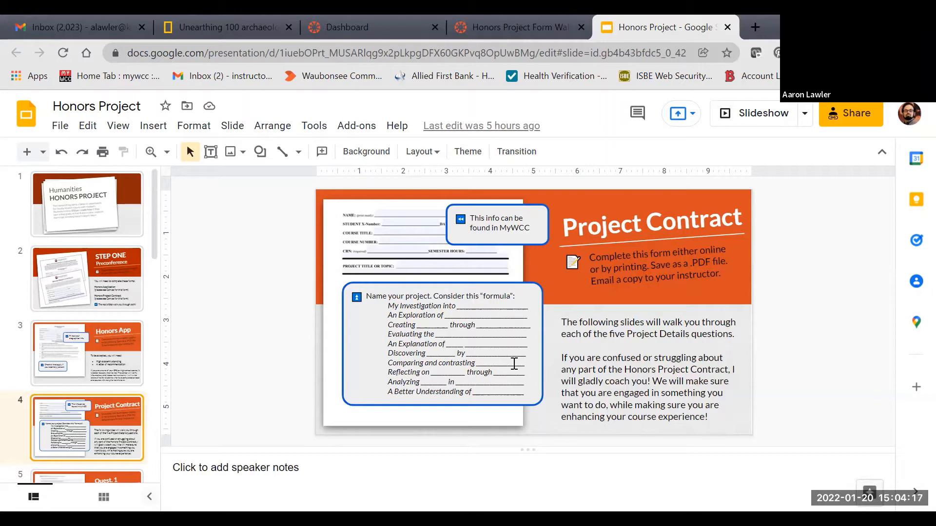
scroll(down, 3)
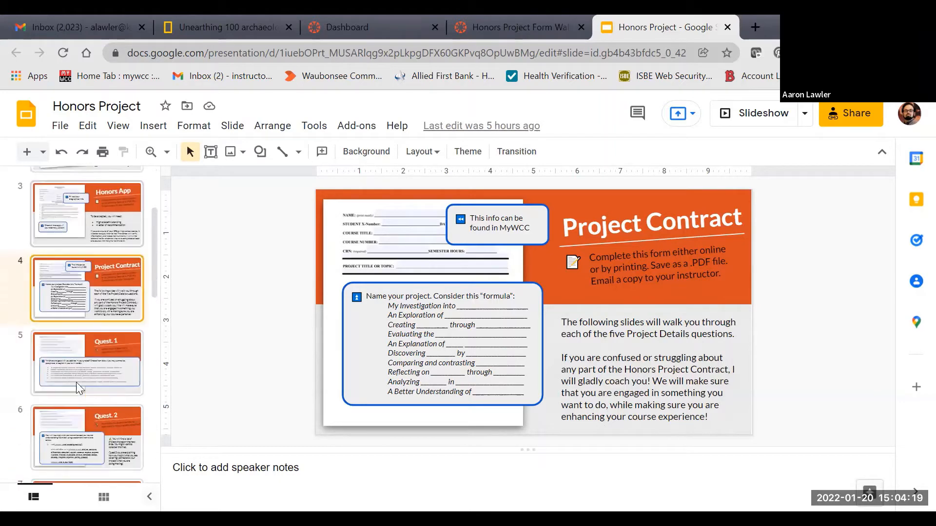
click(86, 362)
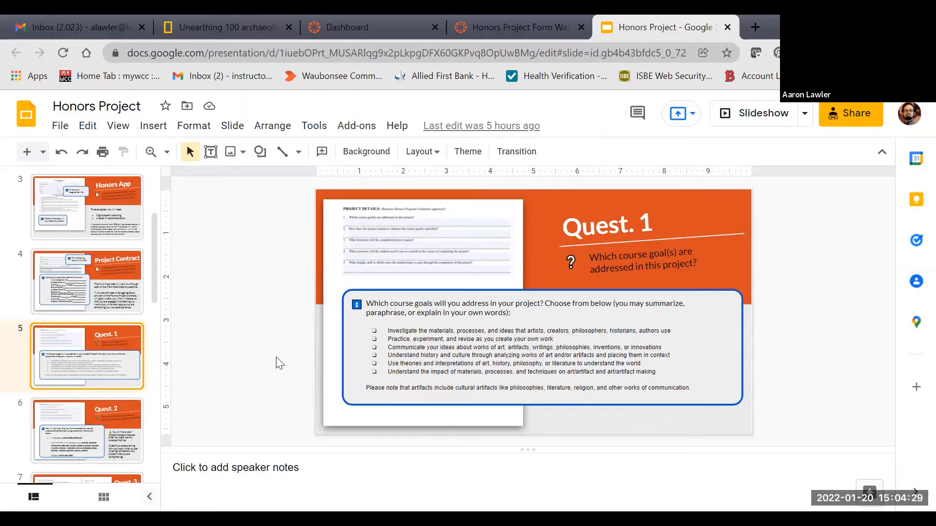
mouse_move(465, 366)
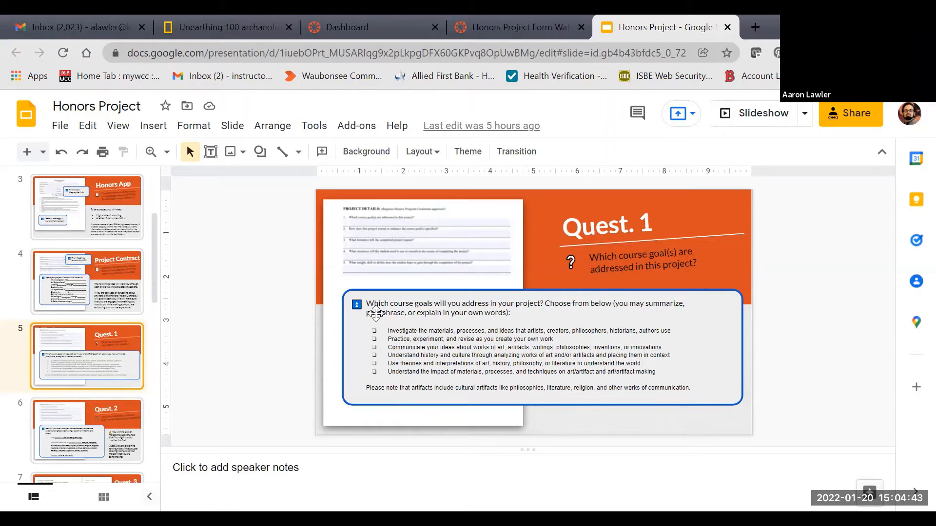
mouse_move(443, 295)
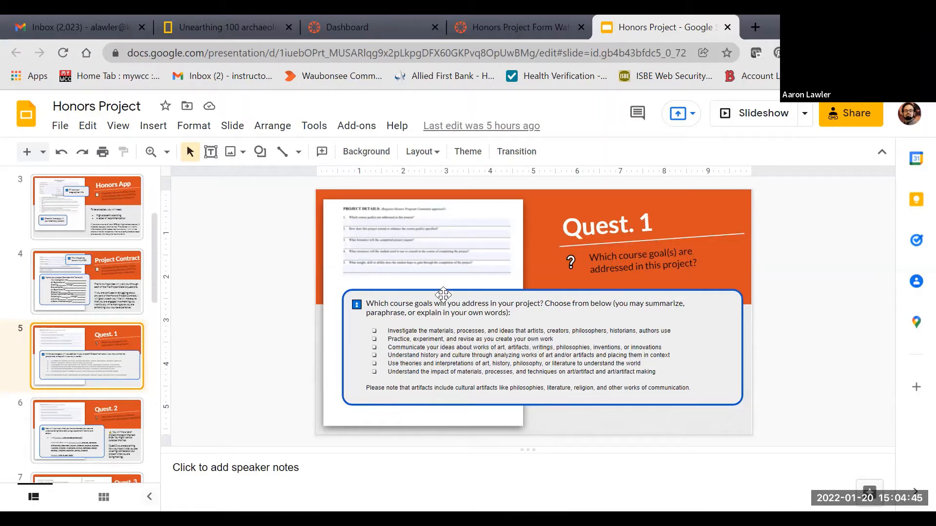
Display slide 6, 'Quest 2', on how the project extends course goals
click(86, 430)
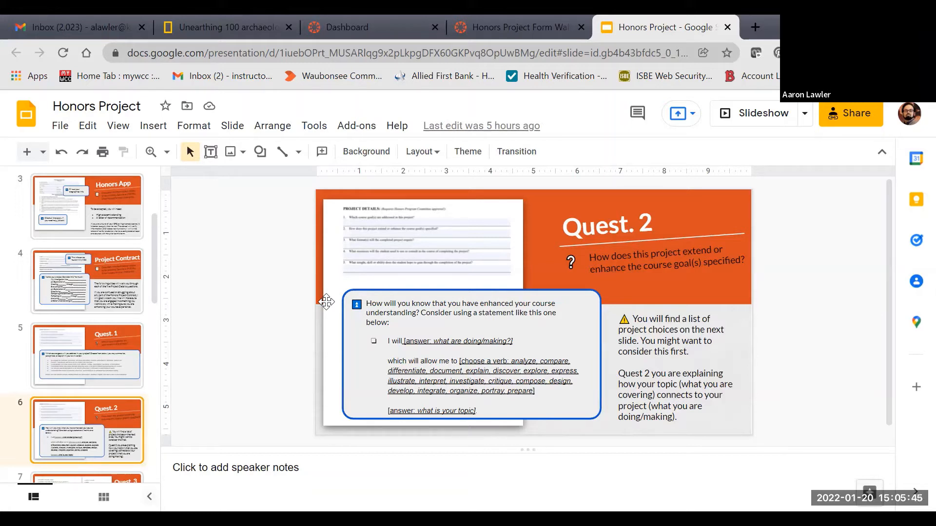
scroll(down, 3)
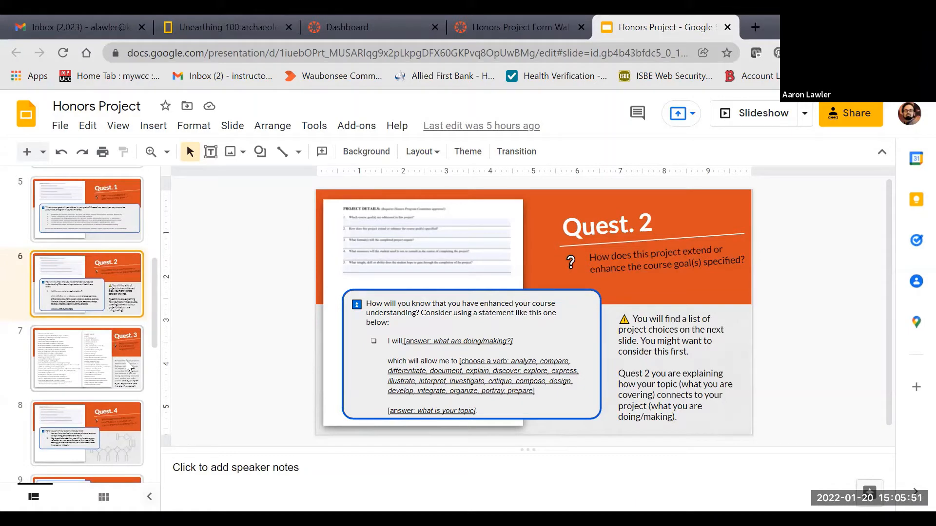
Display slide 7, 'Quest 3', listing possible project formats
click(87, 358)
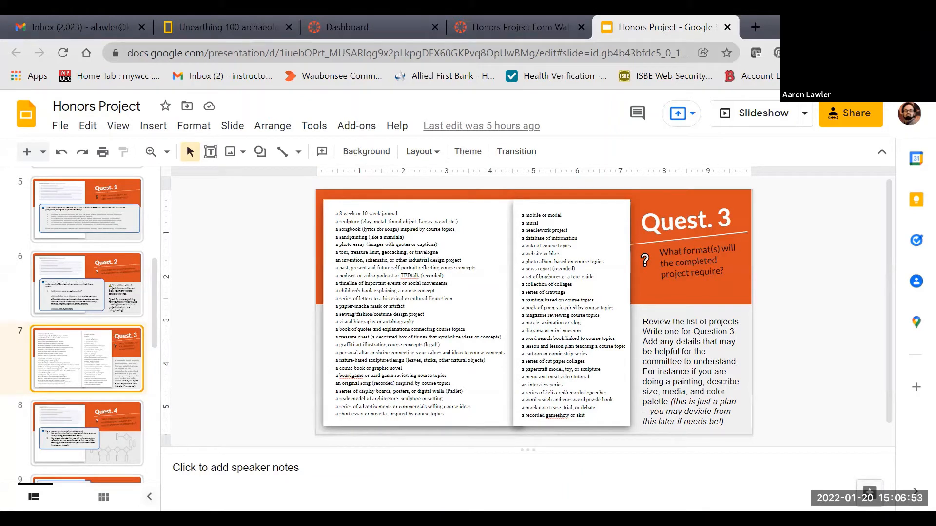
mouse_move(181, 440)
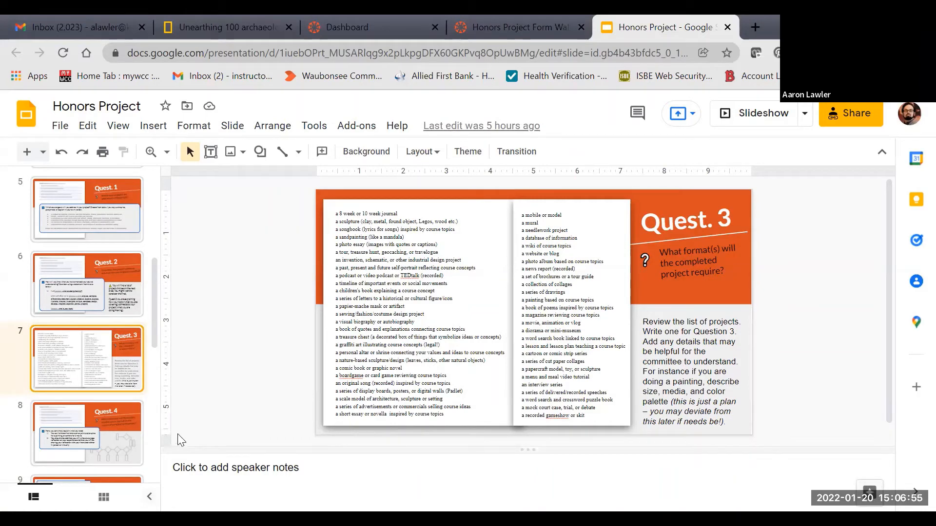
Display slide 8, 'Quest 4', about resources needed for the project
click(87, 430)
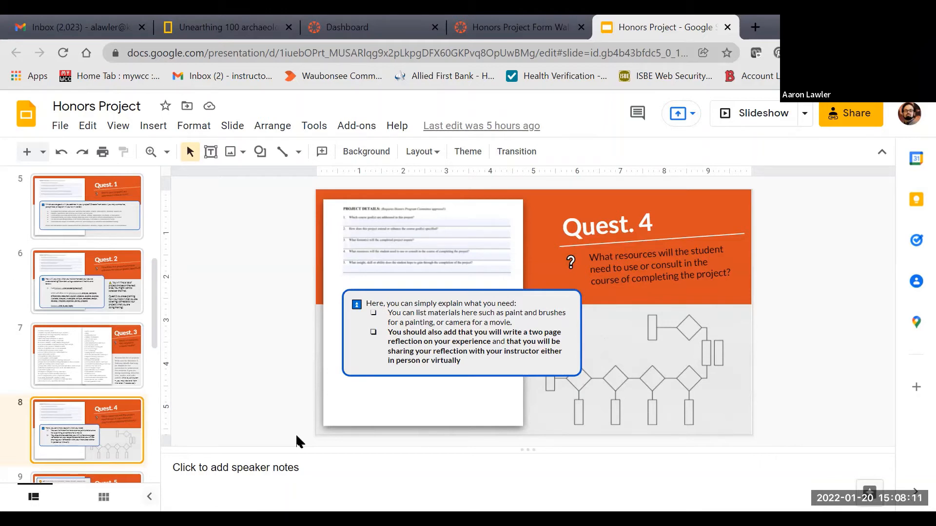
mouse_move(211, 403)
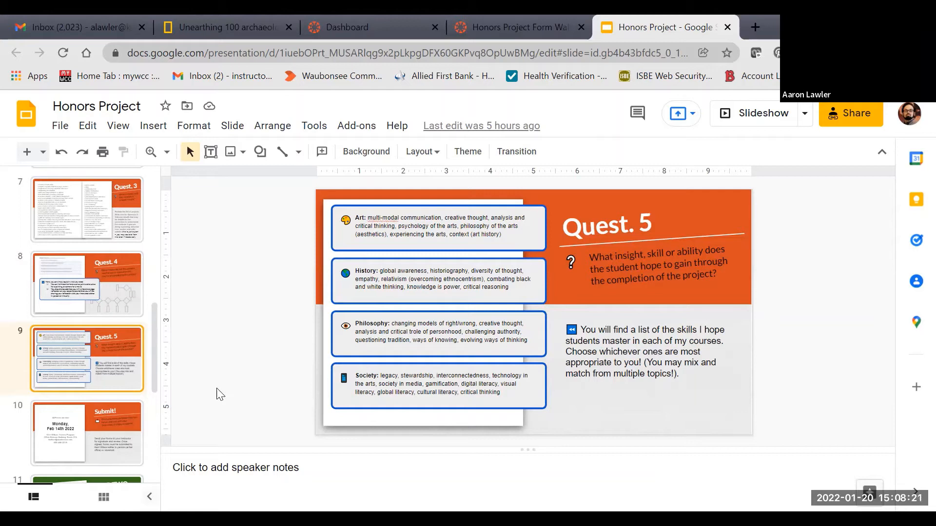
mouse_move(388, 349)
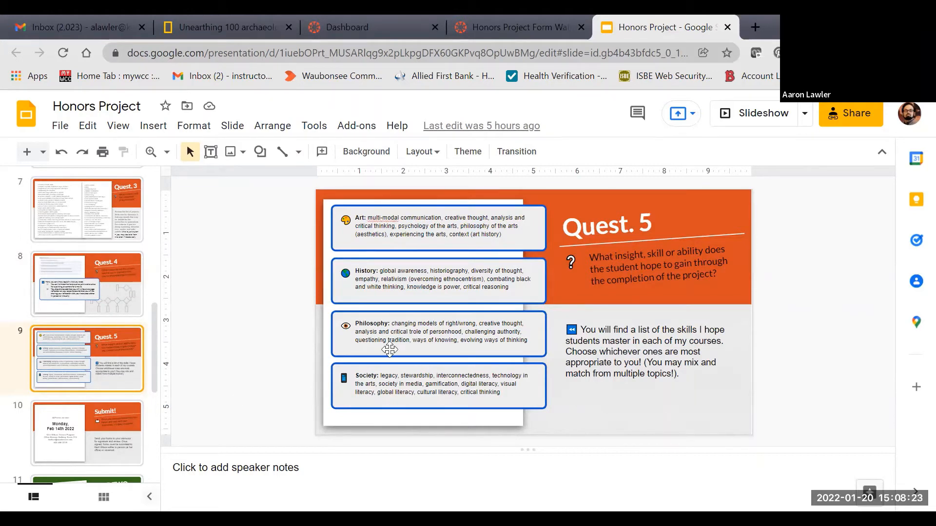
mouse_move(603, 403)
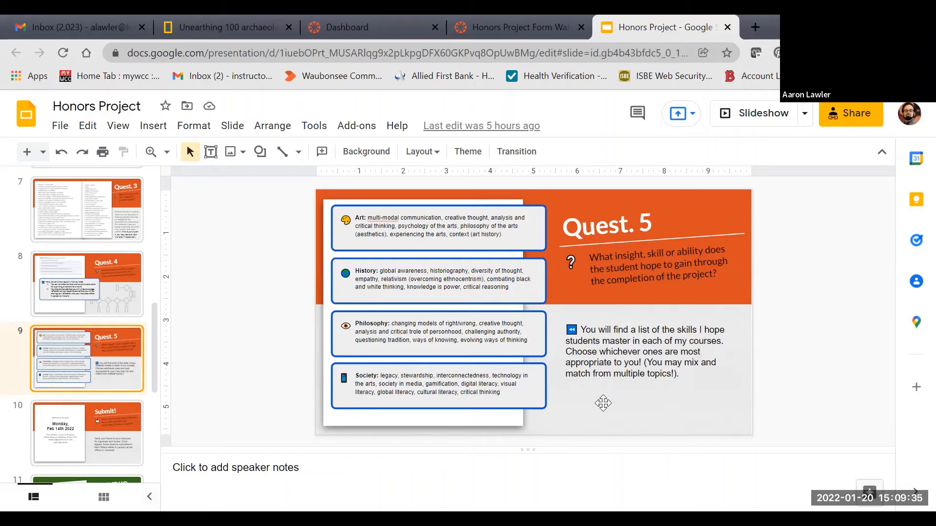
mouse_move(239, 332)
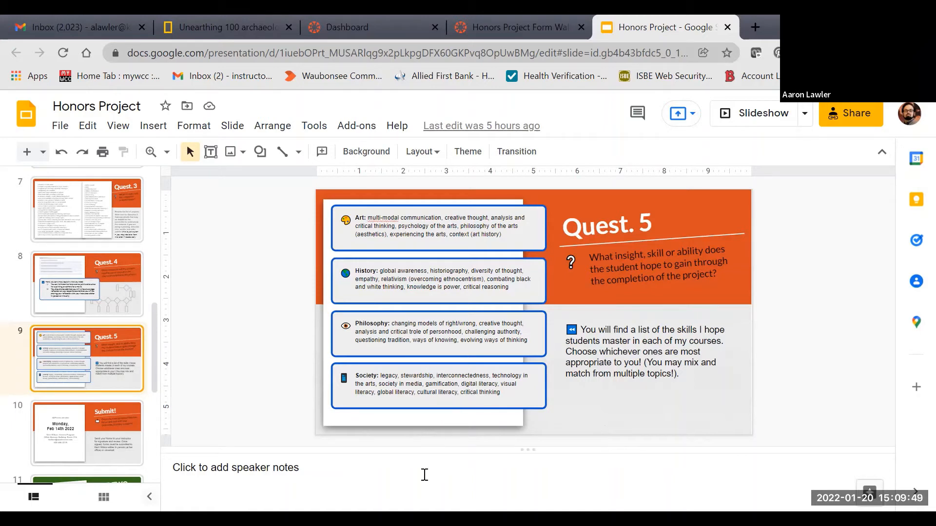
Scroll the filmstrip and display slide 11, 'STEP TWO Check-In', about the Week 8 check-in
click(87, 431)
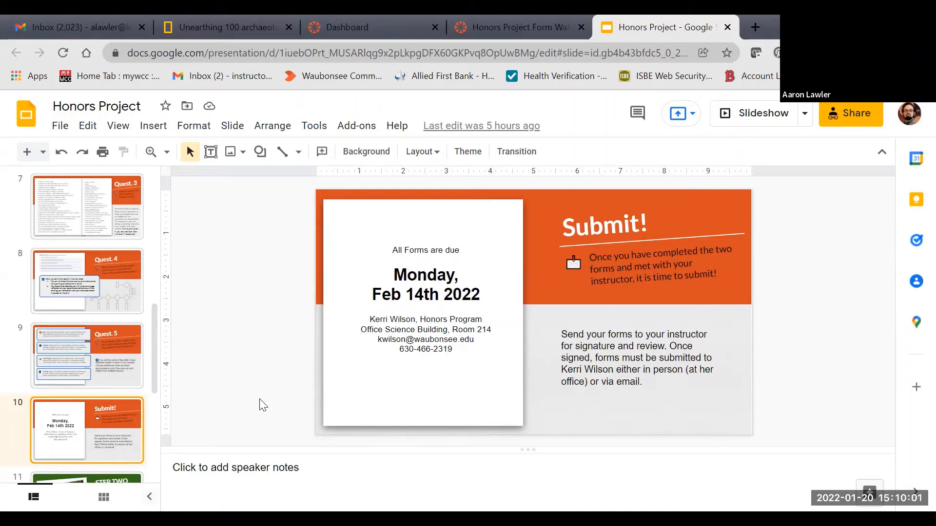
mouse_move(563, 273)
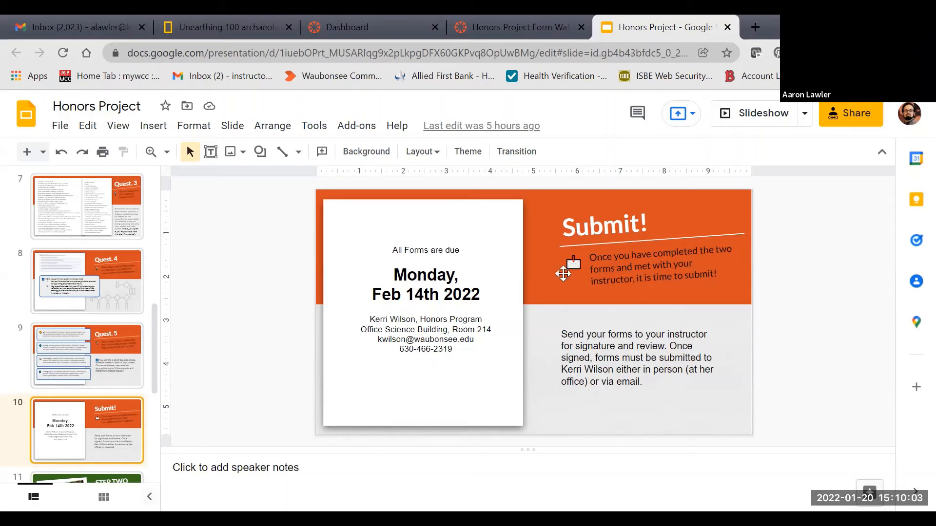
mouse_move(623, 350)
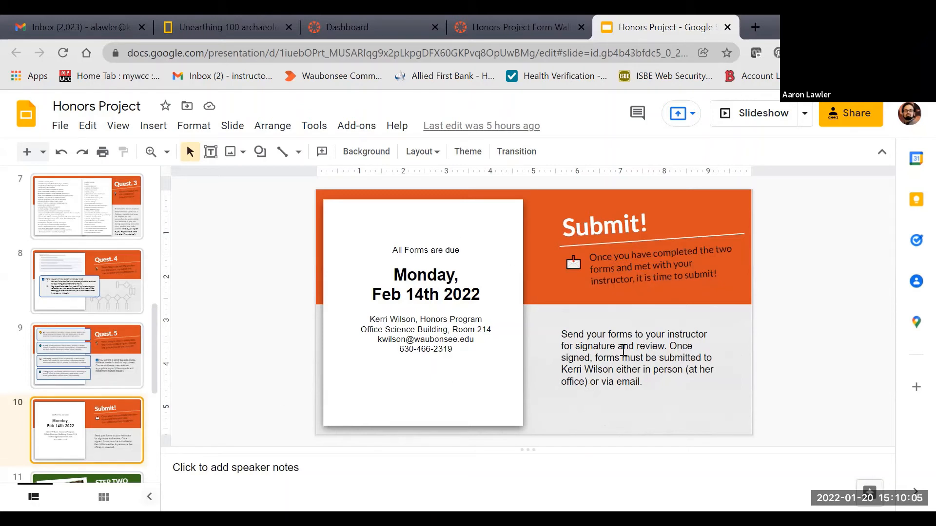
mouse_move(512, 362)
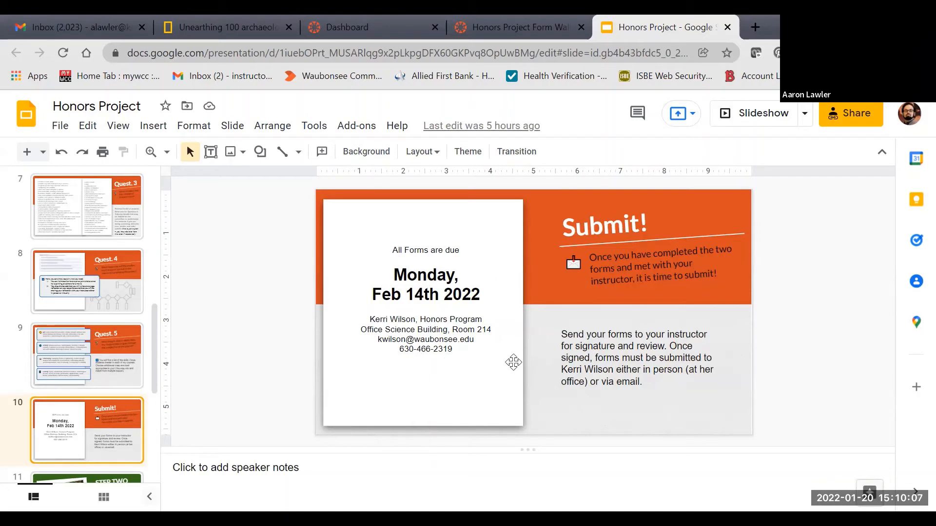
mouse_move(537, 389)
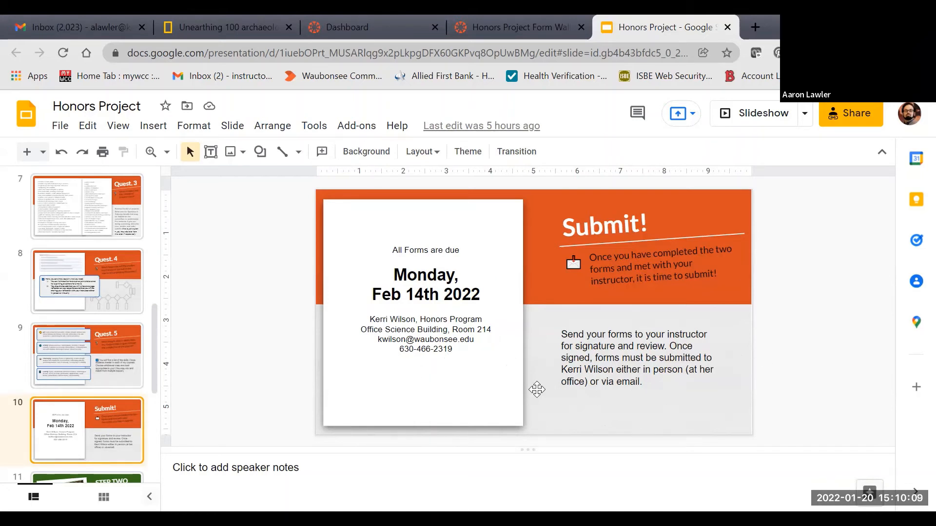
mouse_move(535, 333)
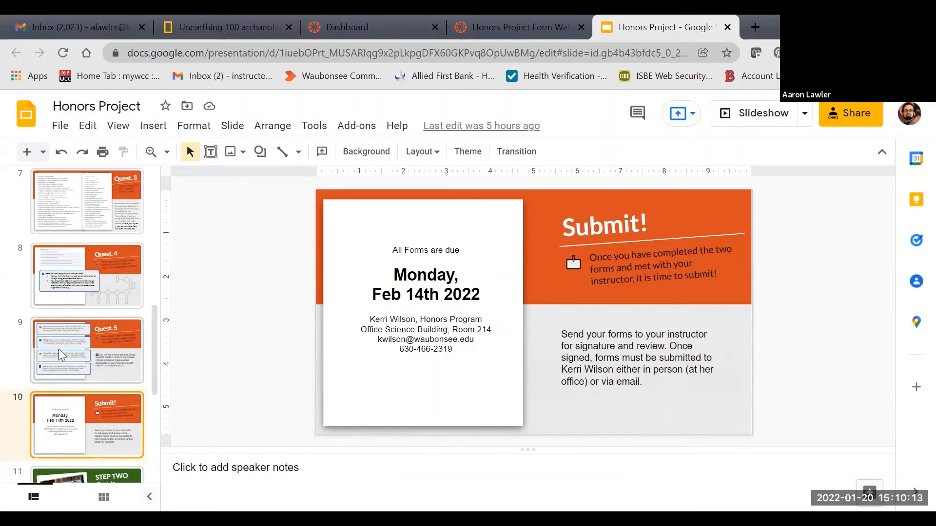
scroll(down, 3)
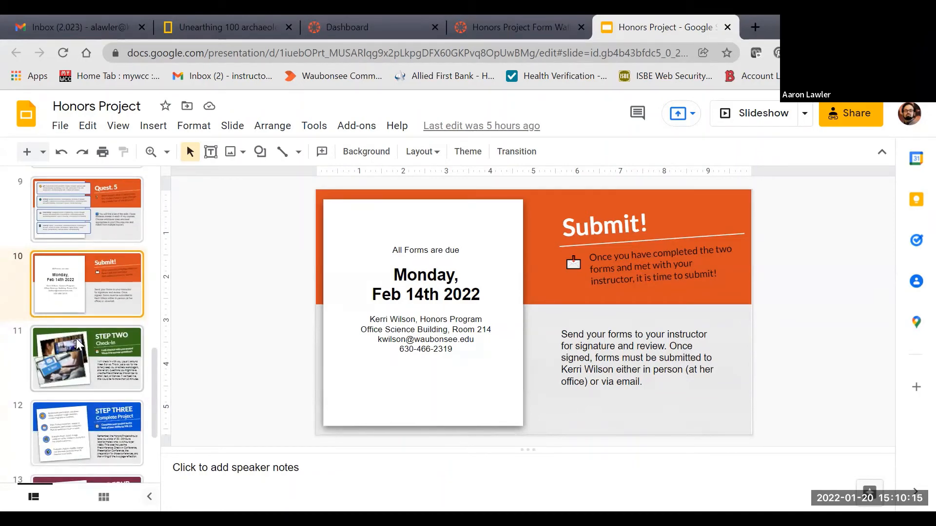
scroll(down, 3)
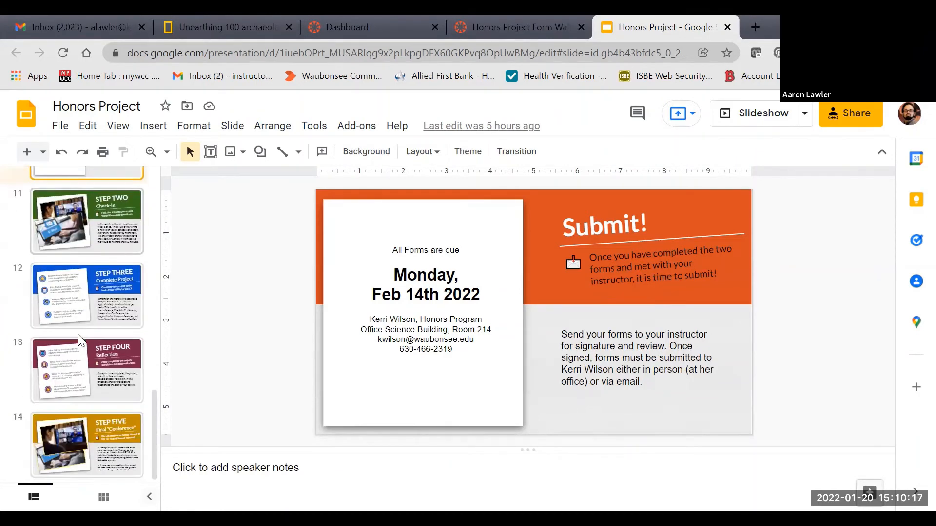
mouse_move(162, 284)
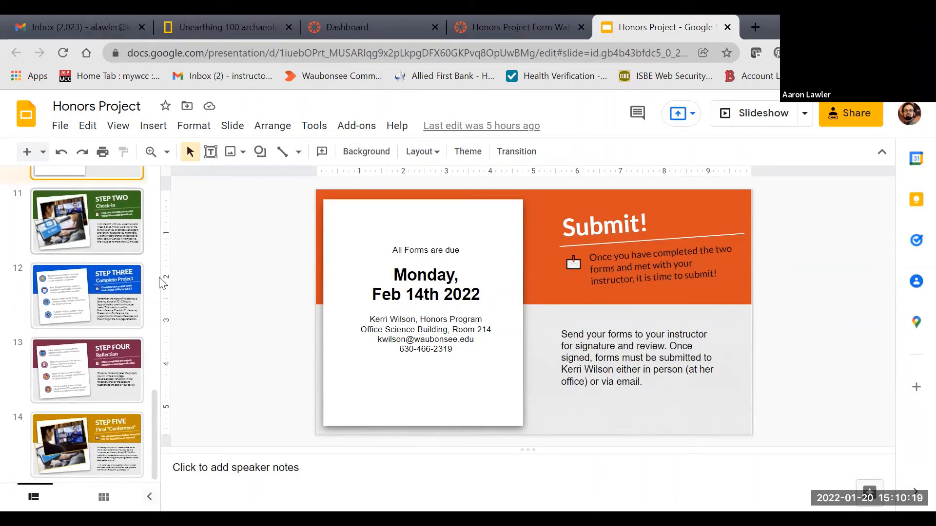
click(87, 221)
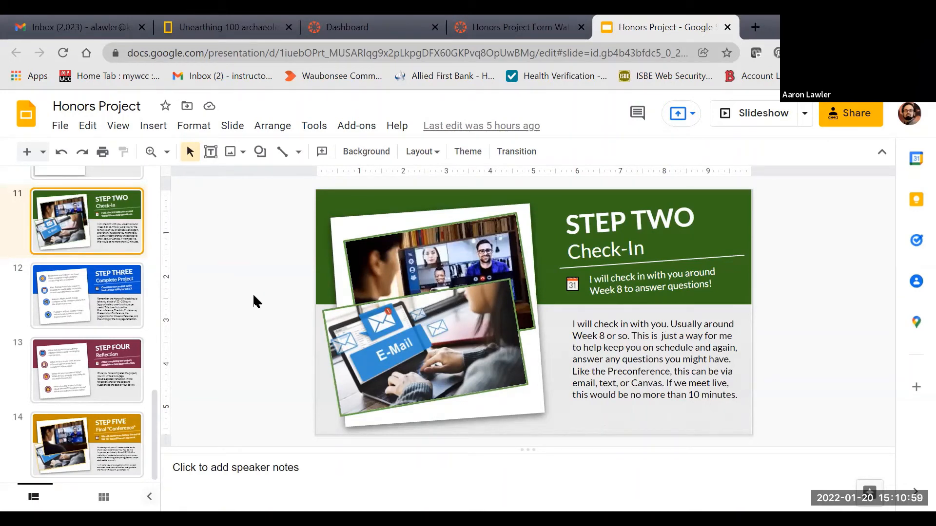
Display slide 12, 'STEP THREE Complete Project', due Week 13 in 30–35 hours
click(86, 295)
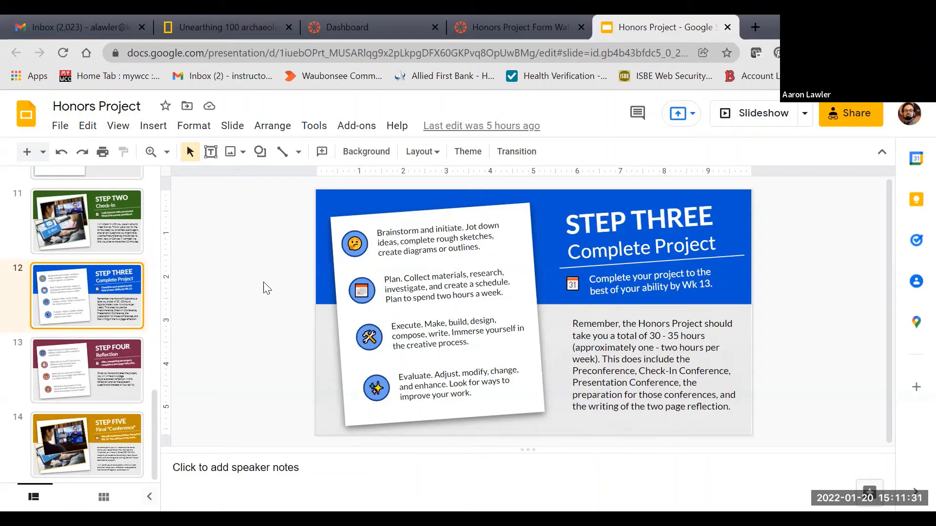
mouse_move(4, 316)
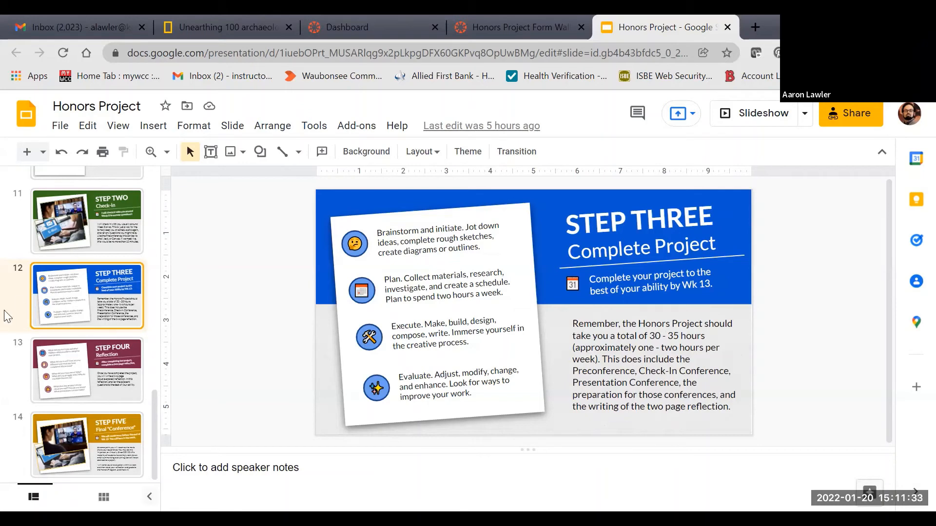
Show slide 13, 'STEP FOUR Reflection', on the two-page reflection requirement
click(87, 370)
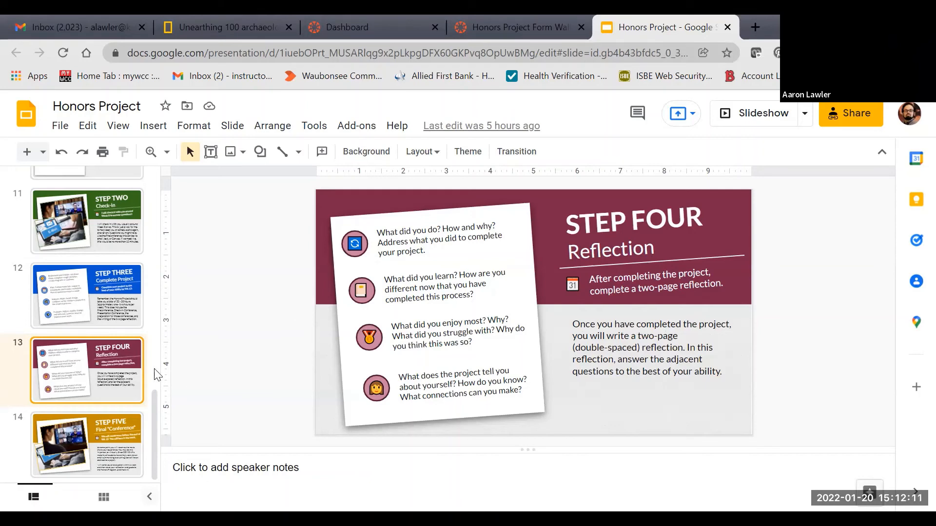
mouse_move(100, 473)
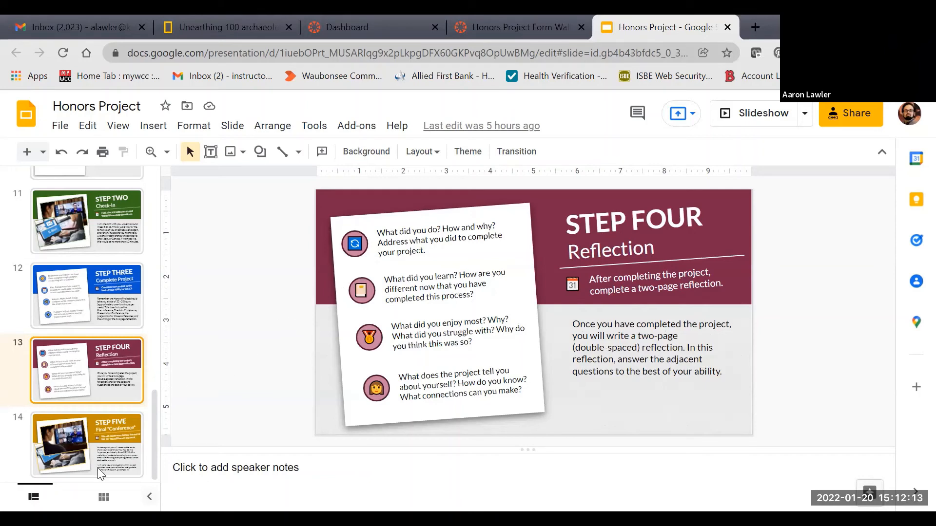
Show slide 14, 'STEP FIVE Final Conference', then return to the title slide
click(85, 444)
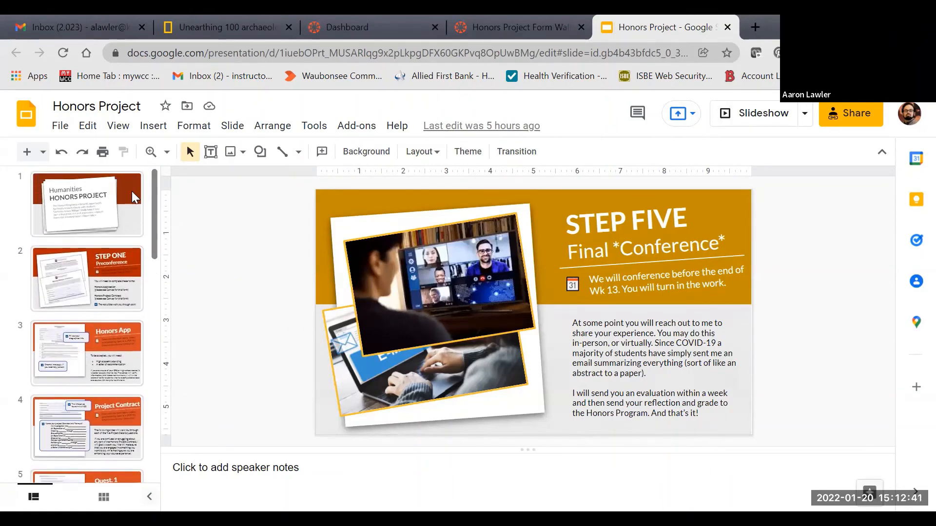
click(87, 202)
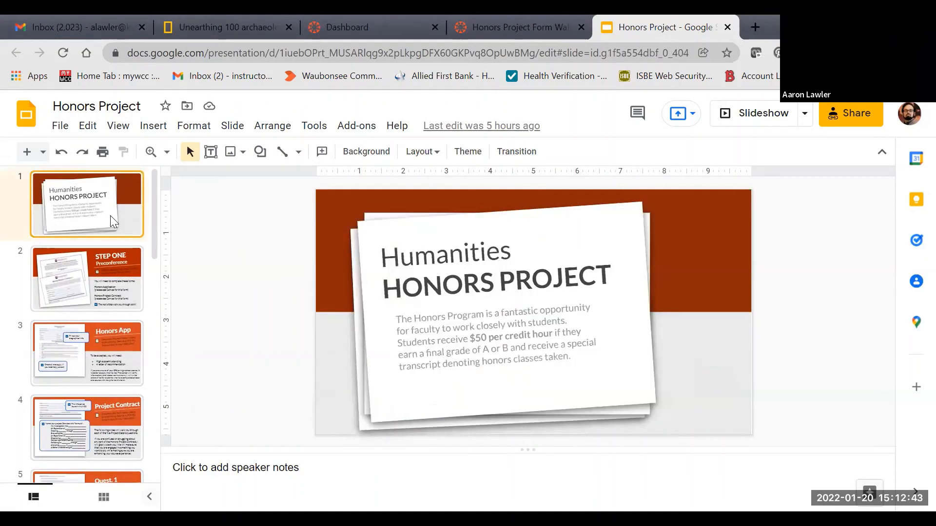
mouse_move(270, 193)
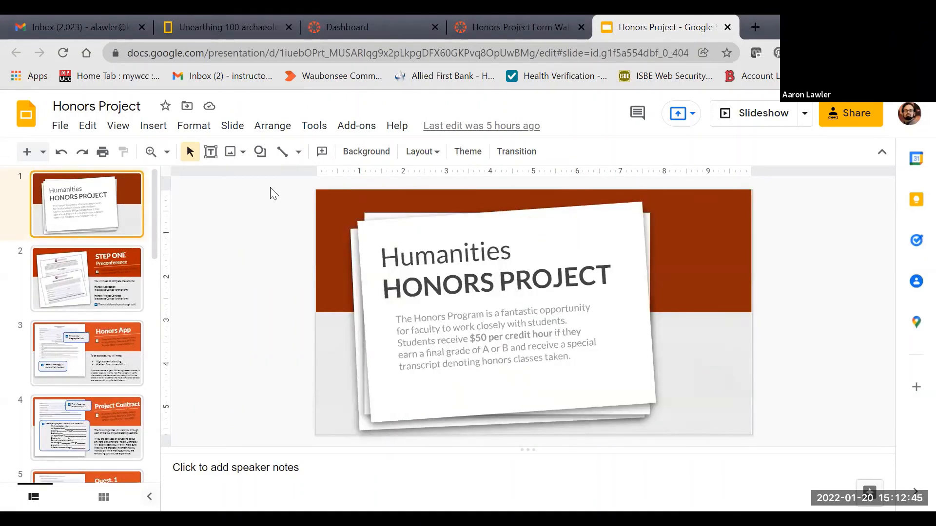
mouse_move(644, 178)
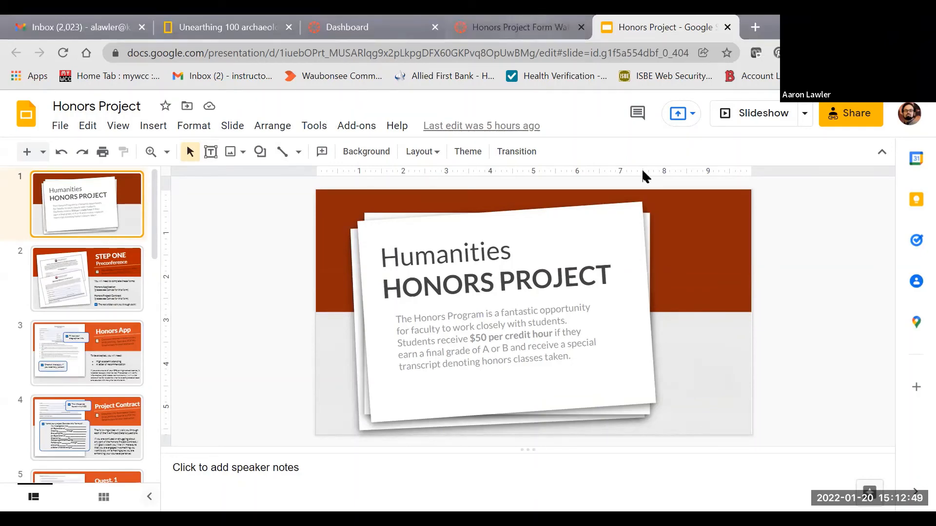
Switch to the Canvas Modules tab and scroll down to the Honors Project module
click(513, 27)
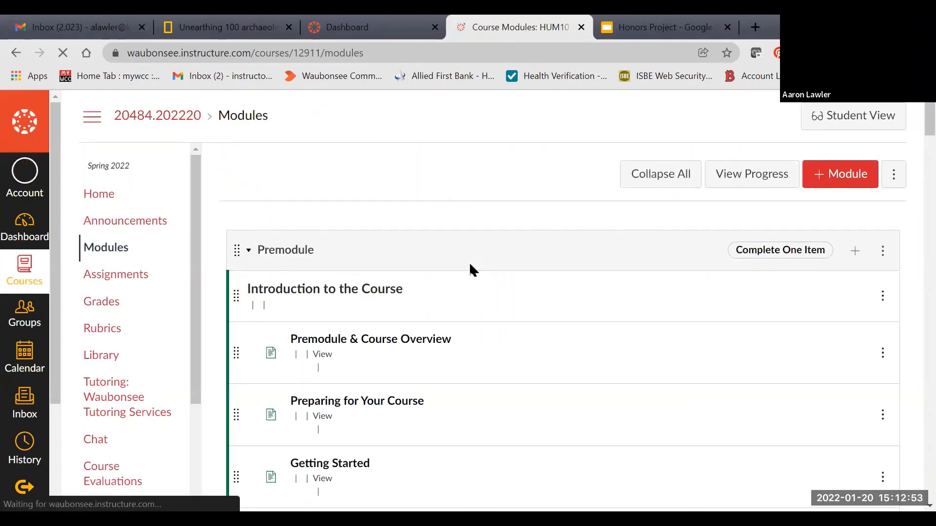
scroll(down, 3)
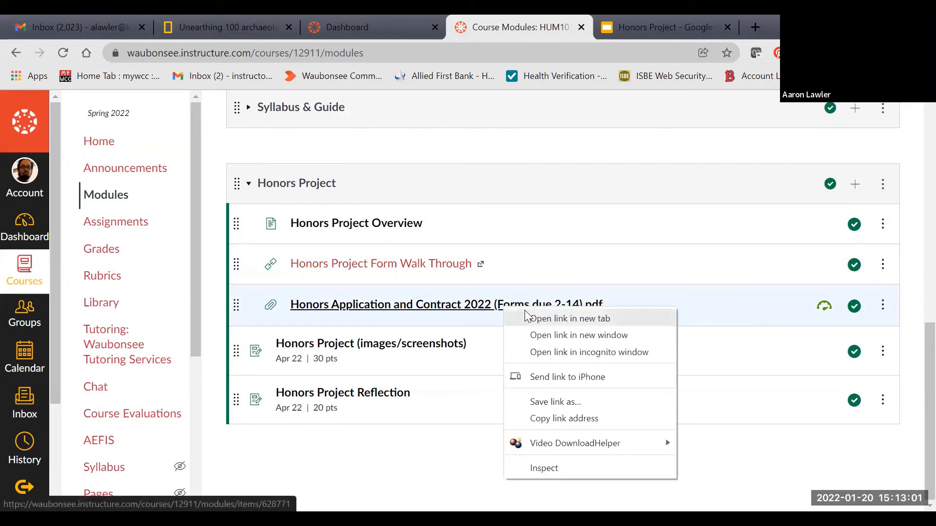
Open the Honors Application and Contract 2022 PDF in a new tab and scroll through it
click(569, 319)
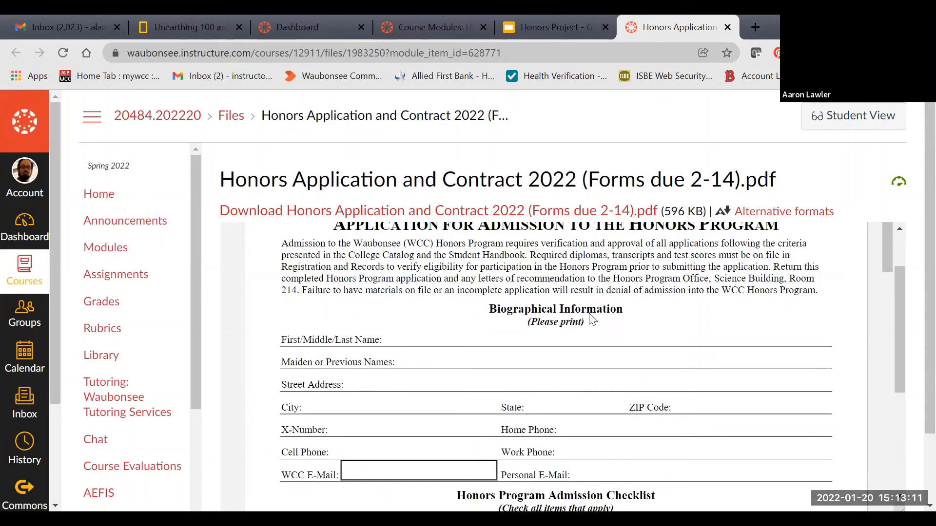
scroll(down, 3)
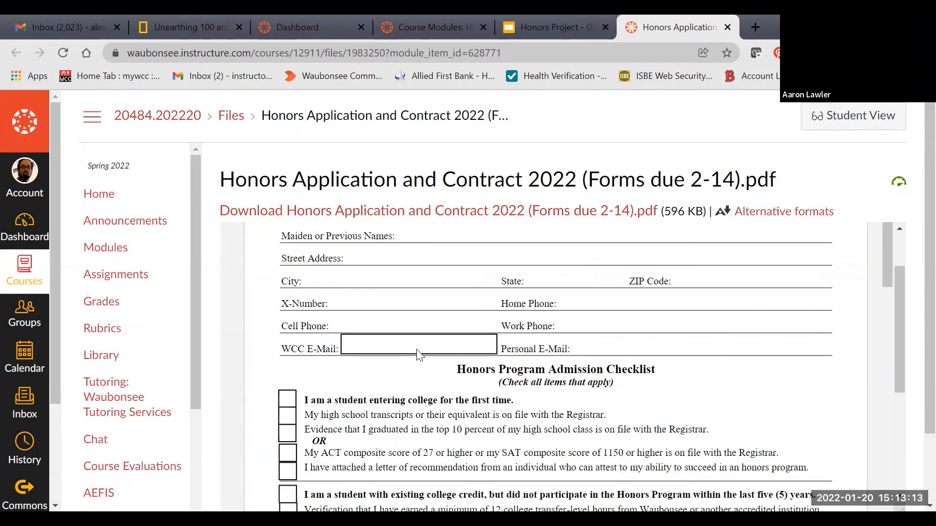
scroll(down, 3)
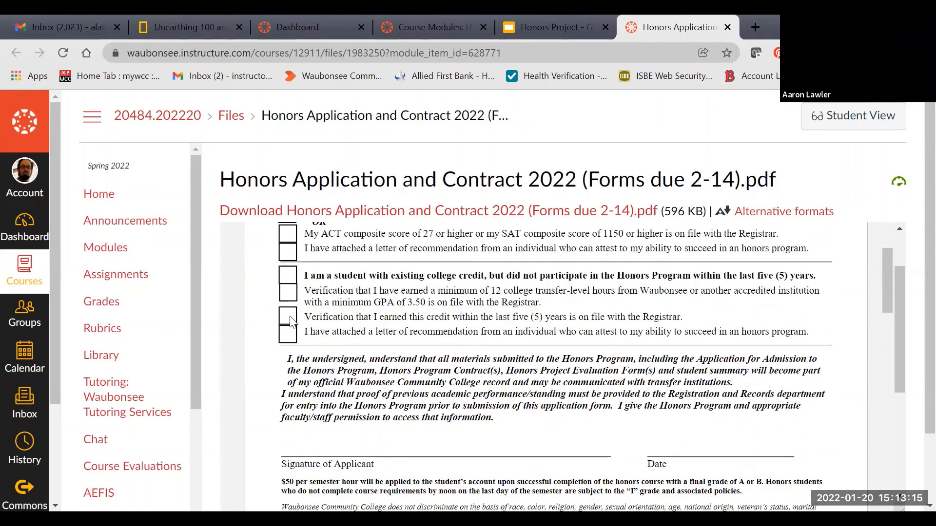
scroll(down, 3)
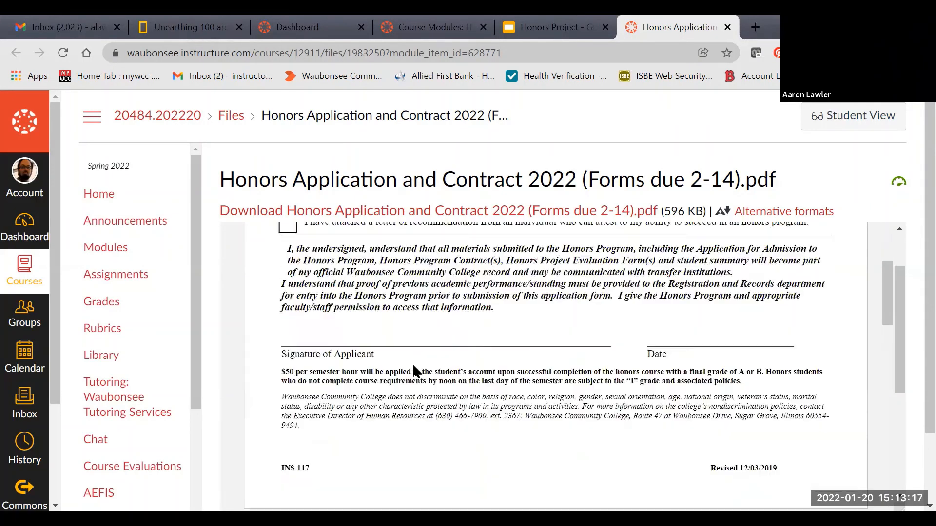
scroll(up, 3)
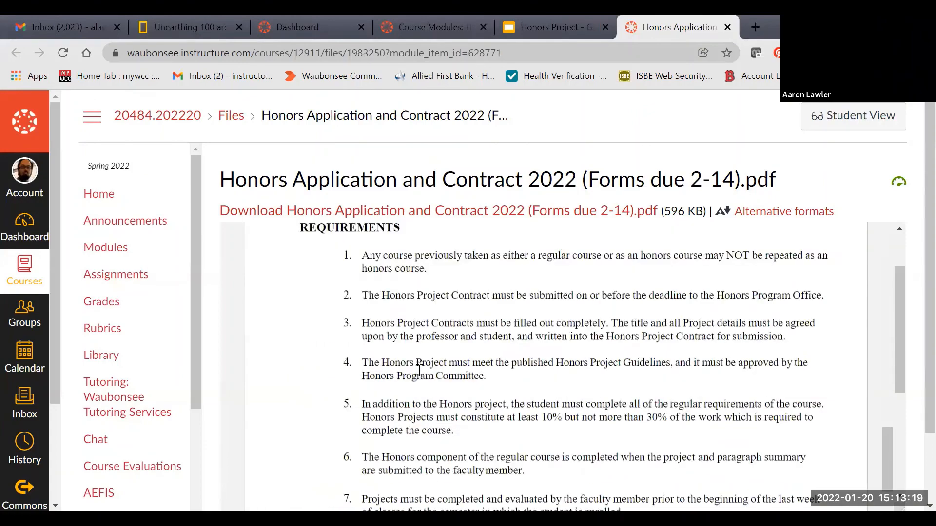
scroll(down, 3)
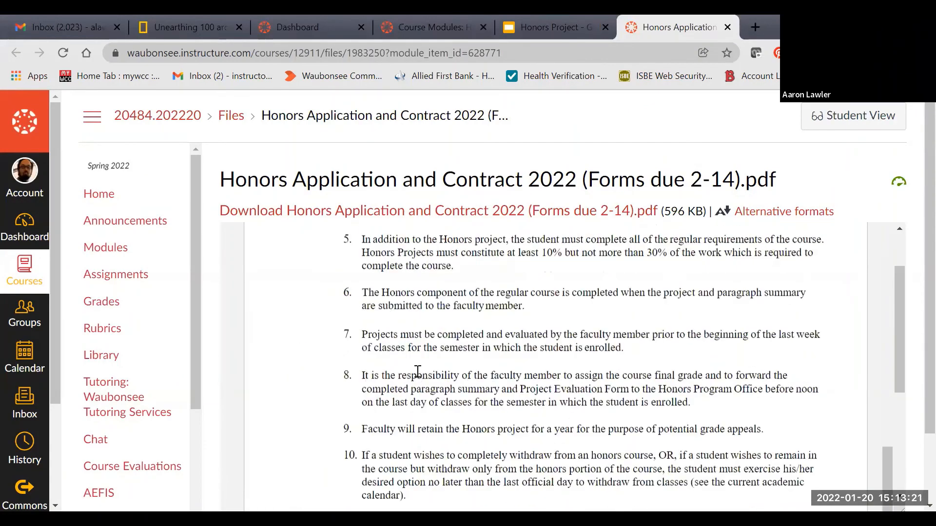
scroll(up, 3)
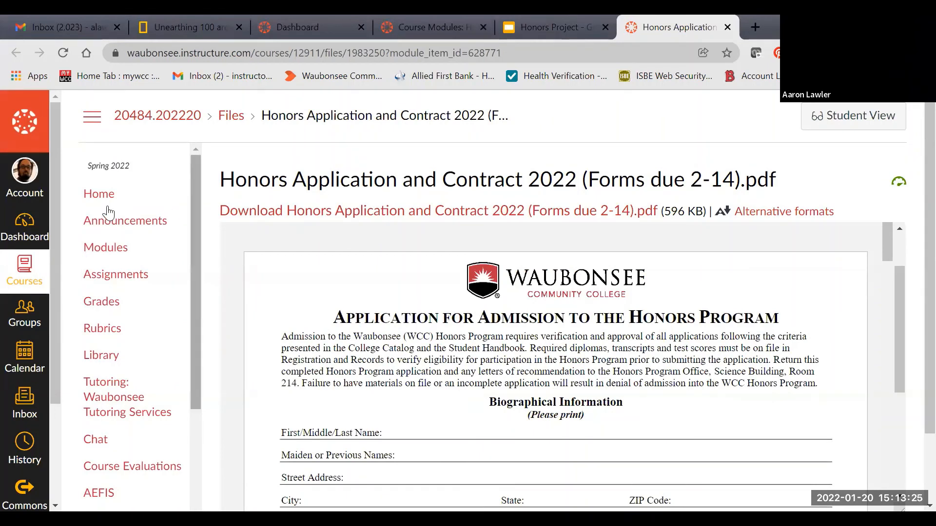
mouse_move(155, 205)
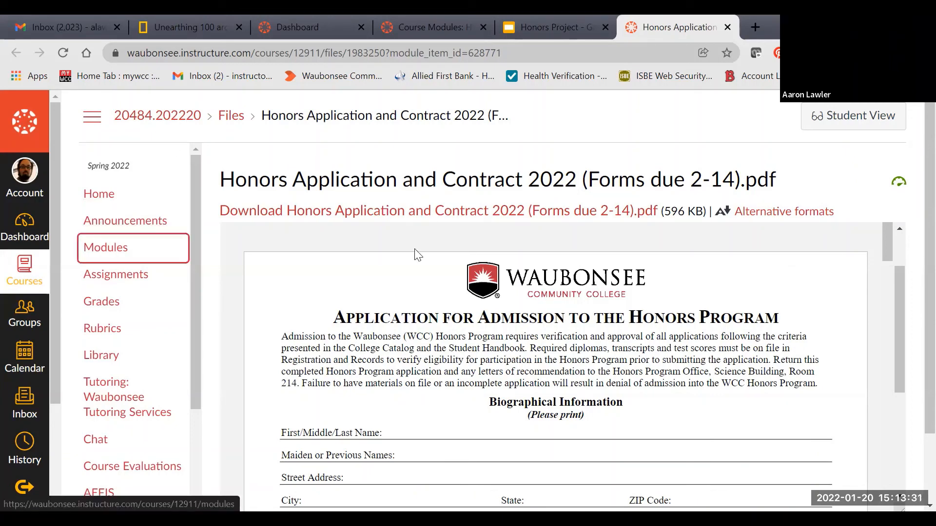
mouse_move(102, 240)
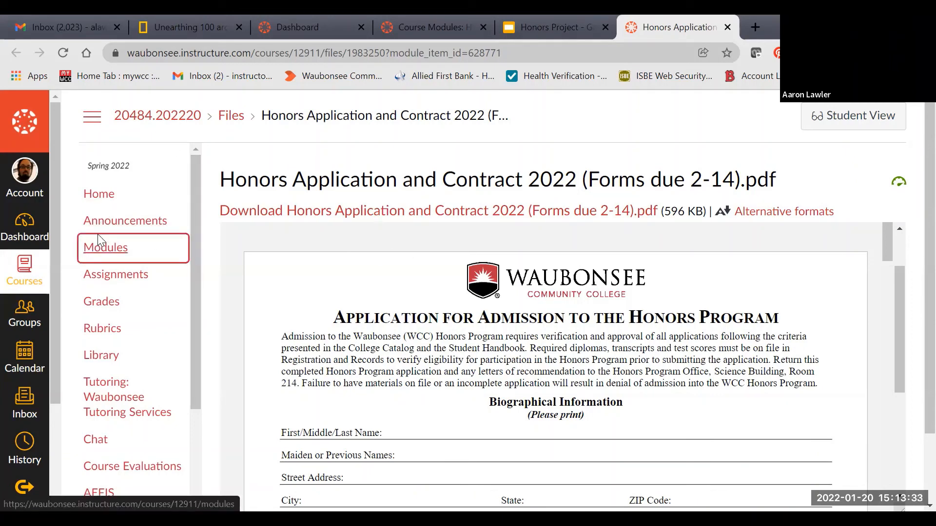
Go to Modules and scroll to the Honors Project module's screenshot and reflection assignments
click(106, 247)
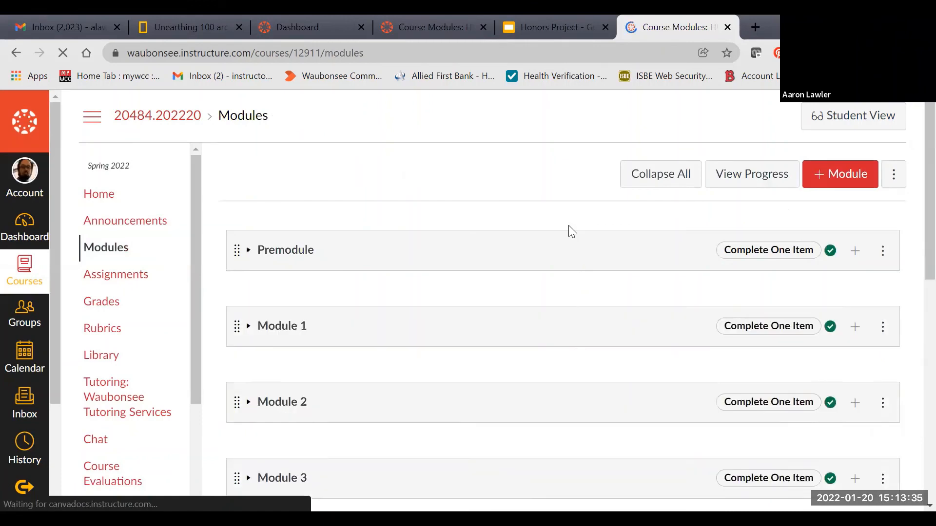
scroll(down, 3)
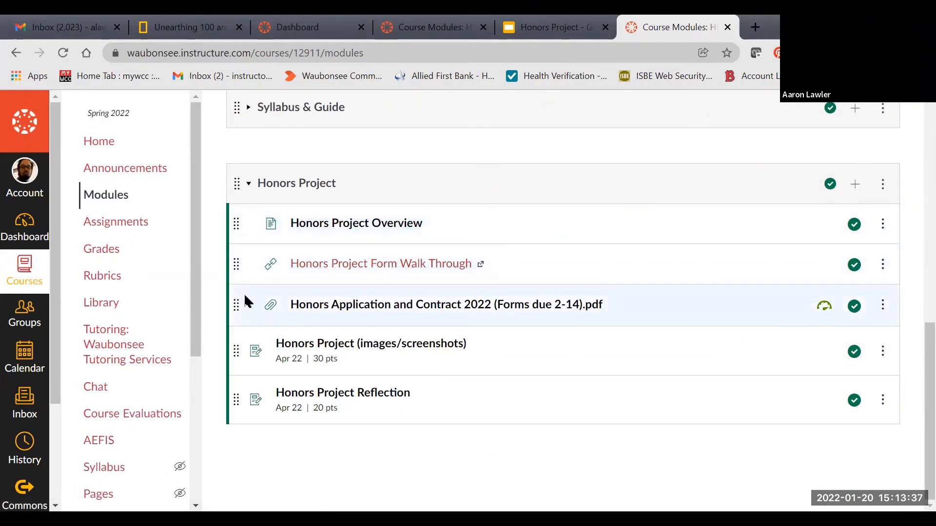
mouse_move(266, 340)
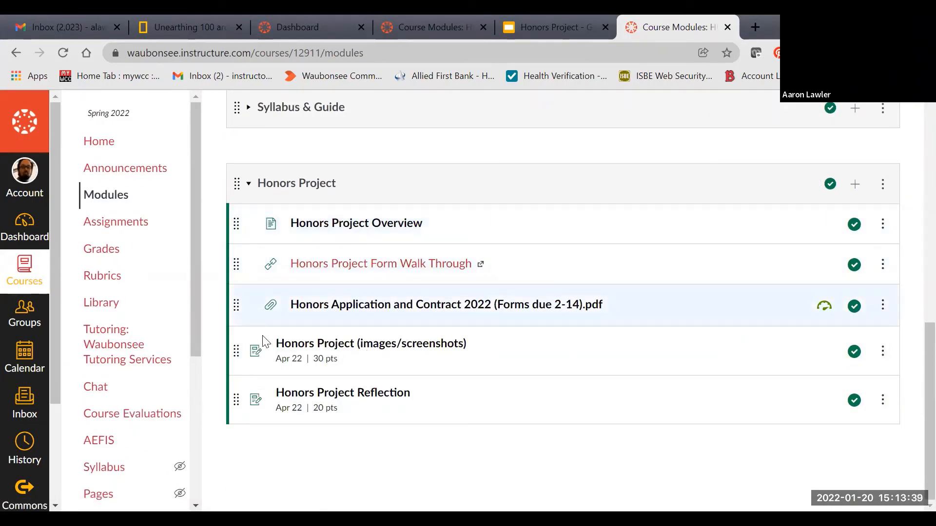
mouse_move(531, 382)
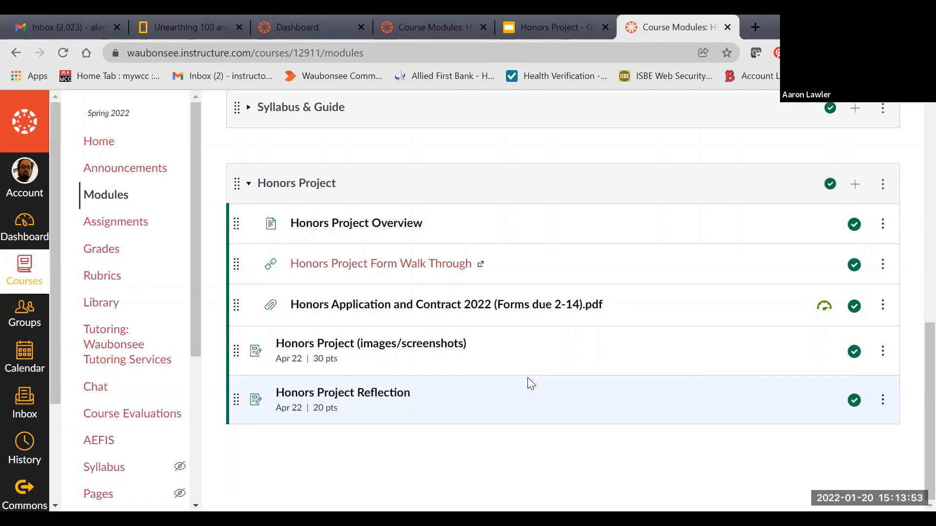
mouse_move(437, 362)
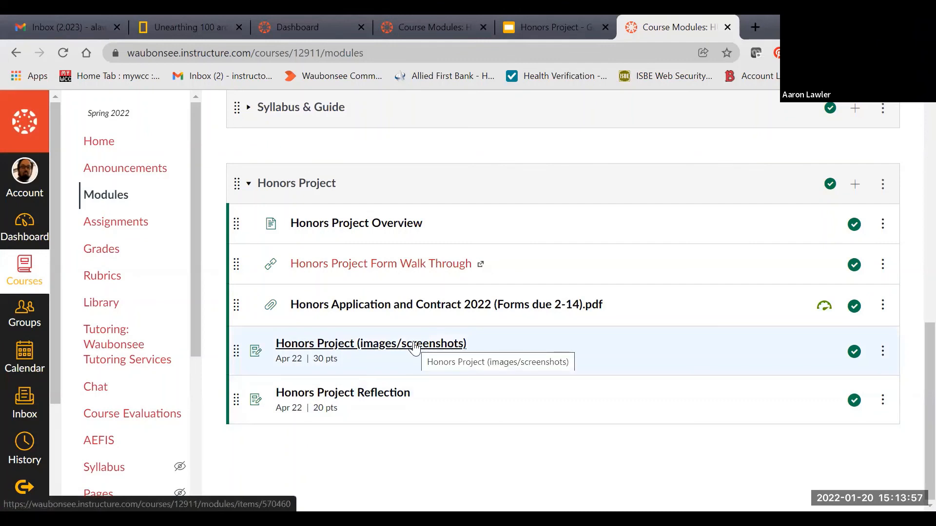
mouse_move(356, 400)
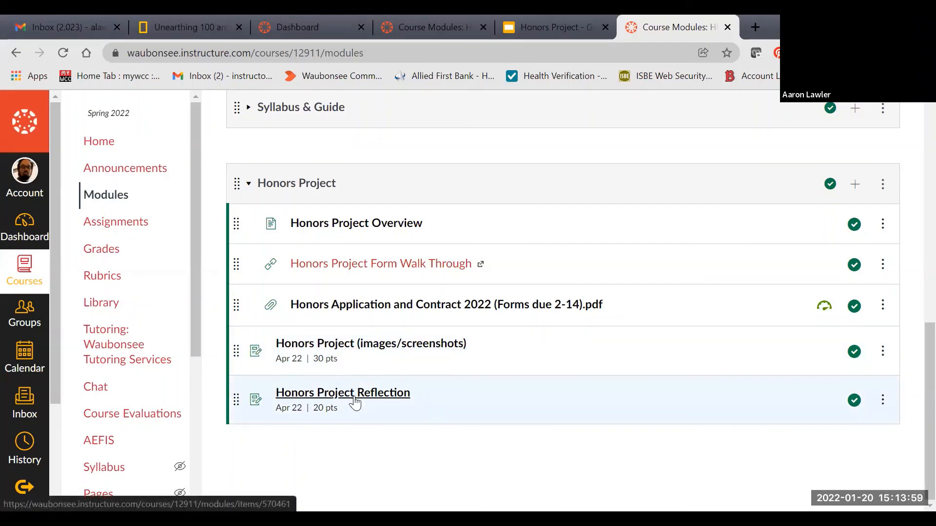
mouse_move(343, 393)
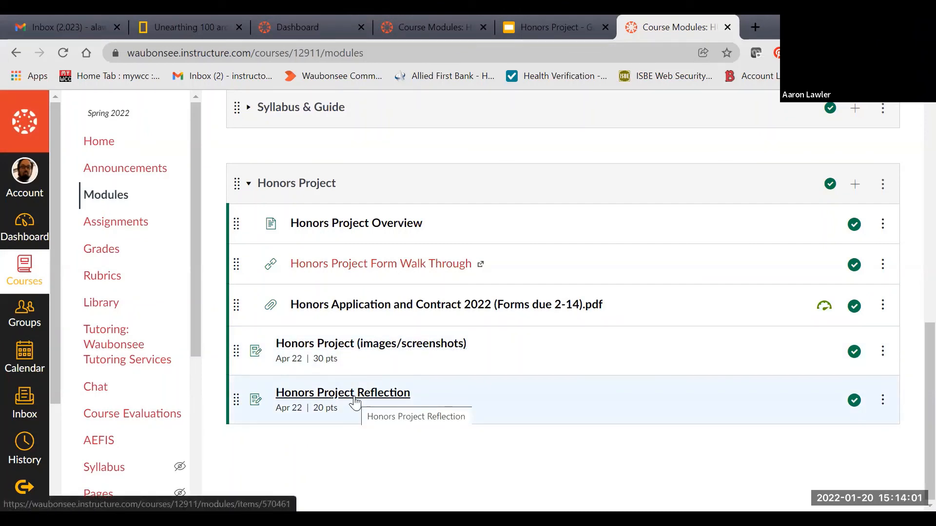
mouse_move(410, 401)
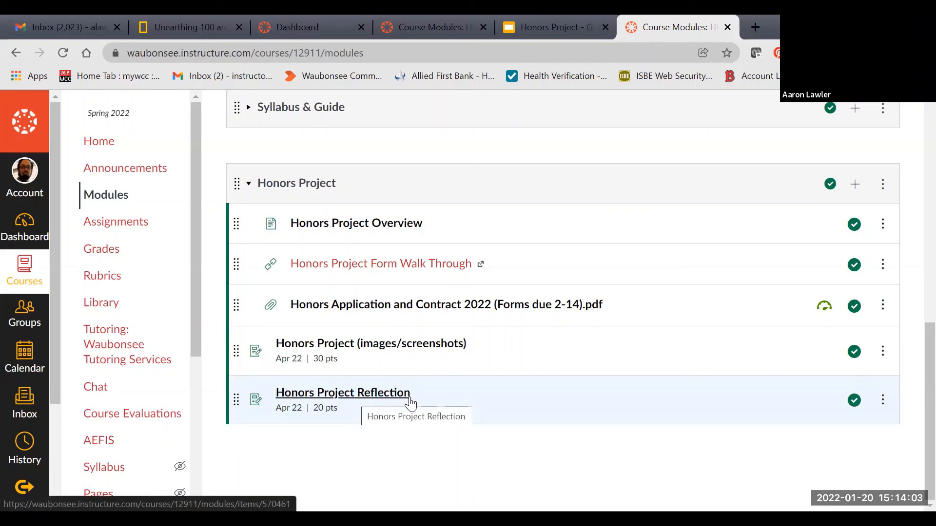
mouse_move(793, 458)
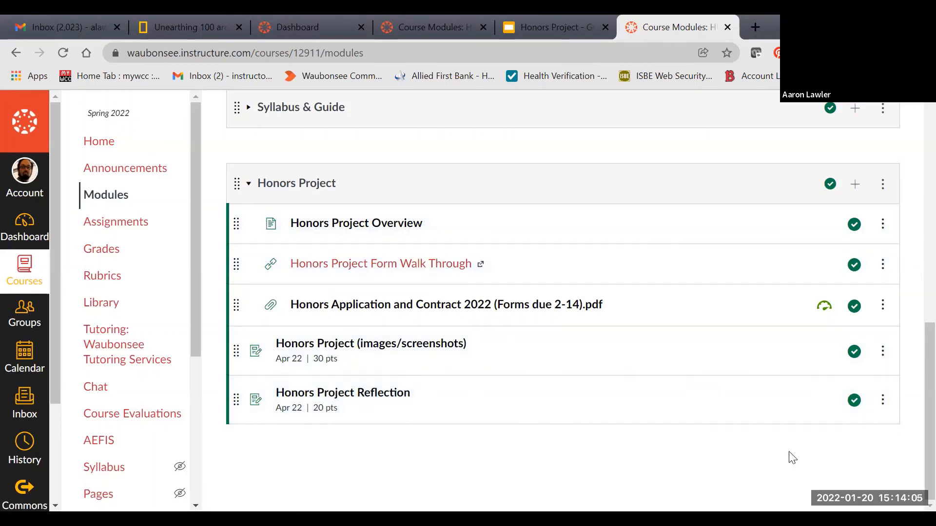
mouse_move(662, 359)
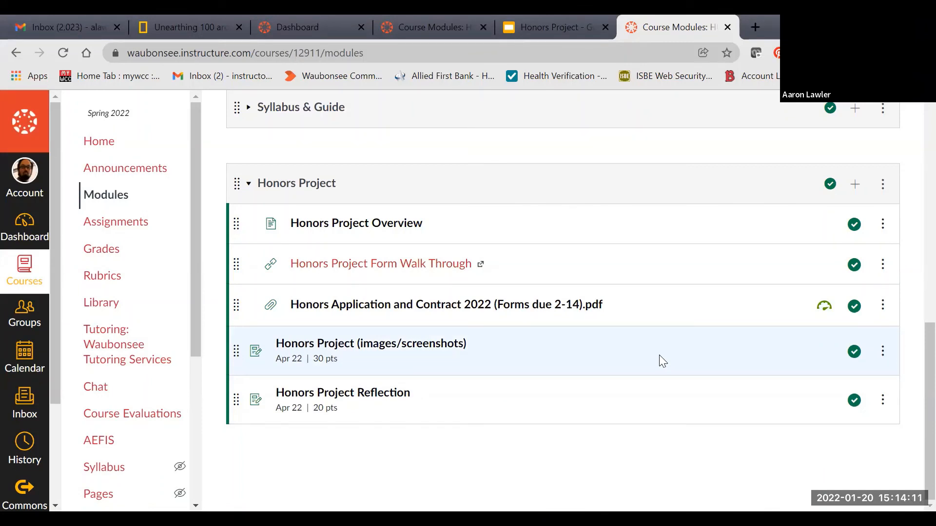
mouse_move(656, 362)
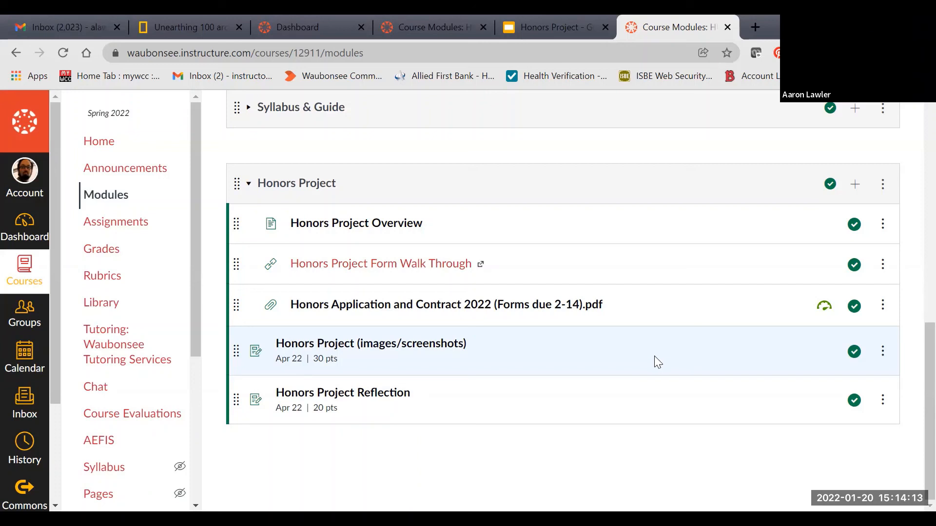
mouse_move(540, 199)
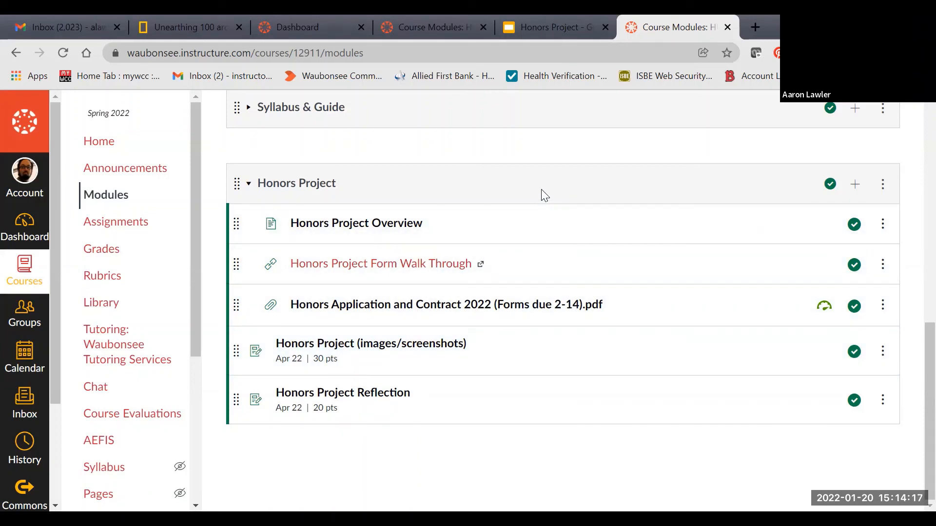
mouse_move(490, 171)
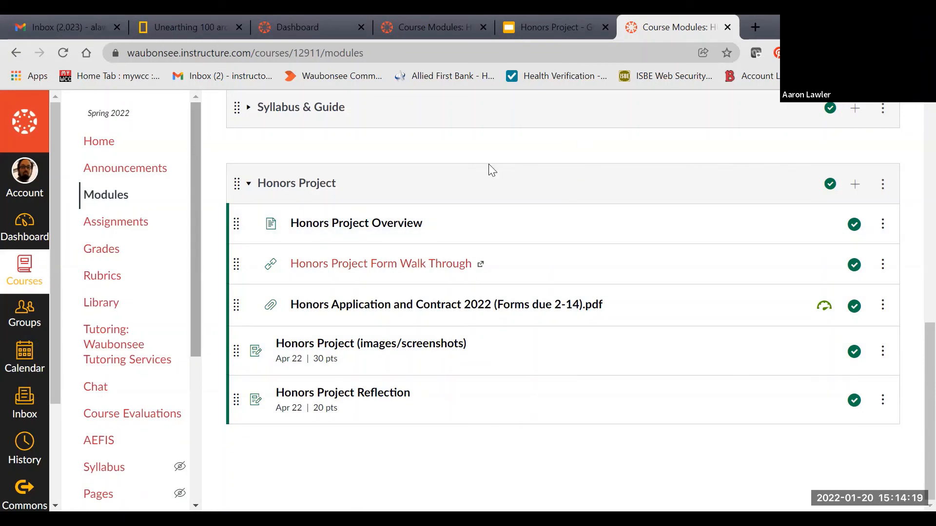
mouse_move(483, 88)
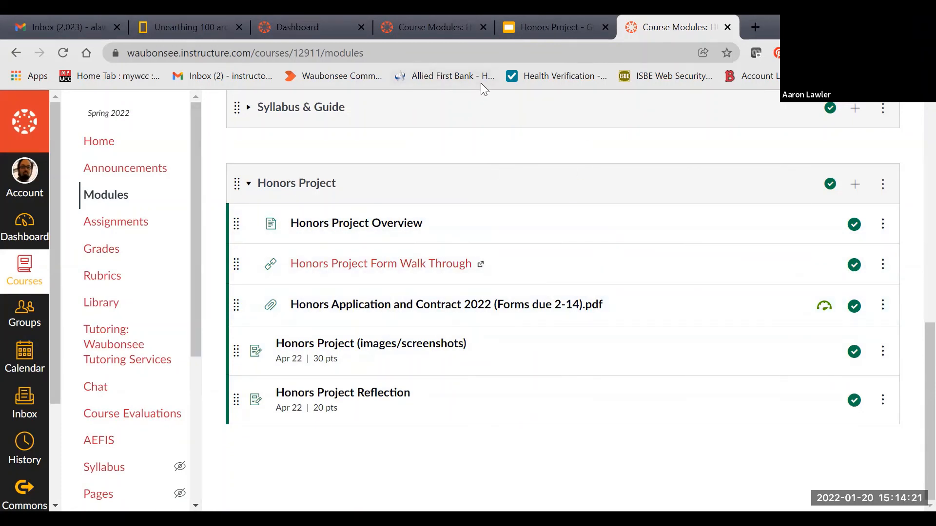